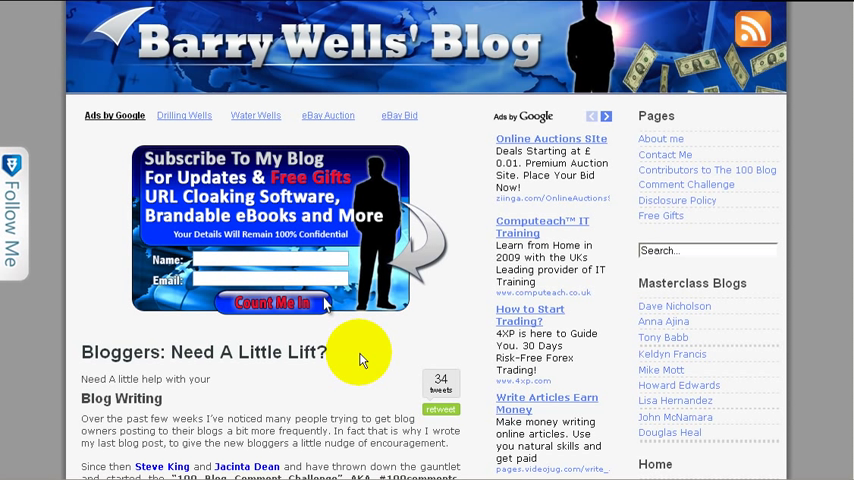
mouse_move(473, 62)
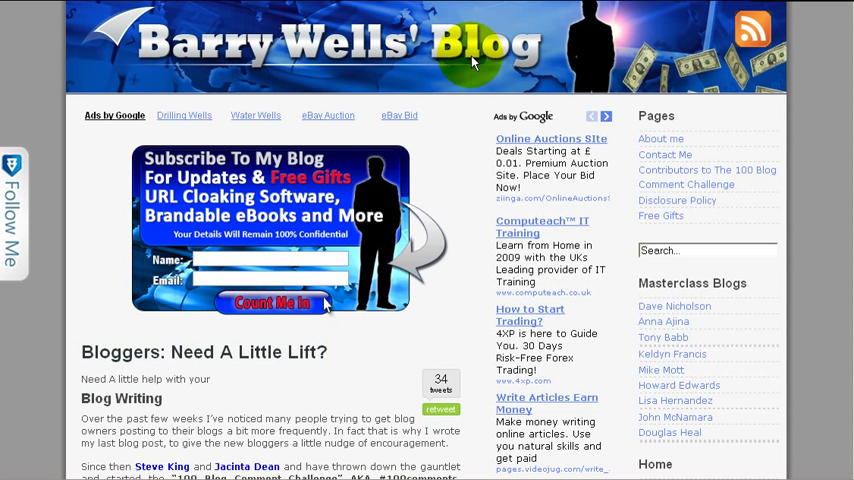
- Scroll down the 'Bloggers: Need A Little Lift?' post to the reader comments and avatars
scroll("down", 3)
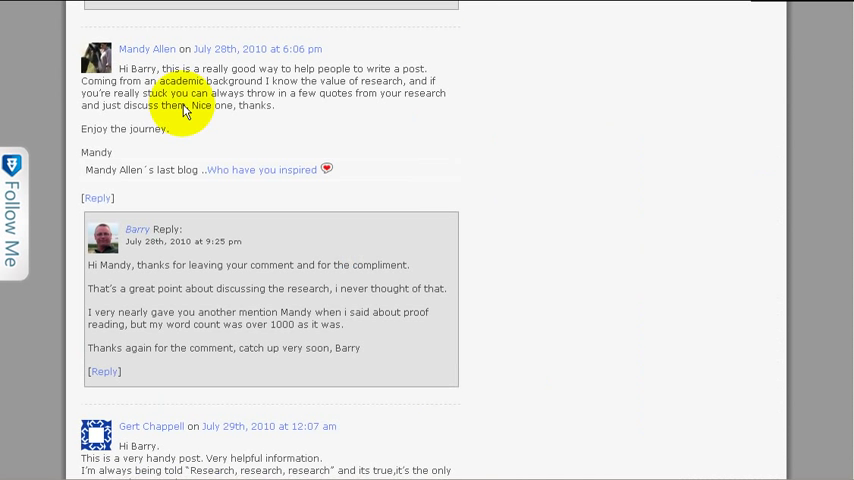
mouse_move(250, 293)
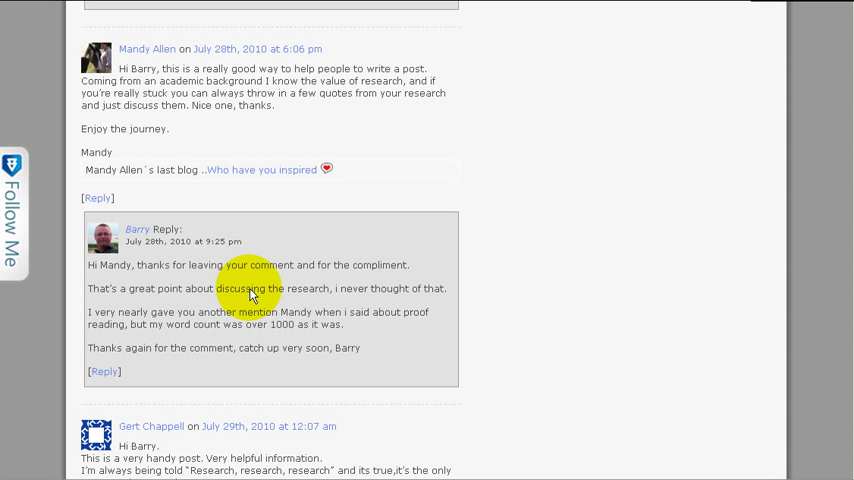
mouse_move(318, 110)
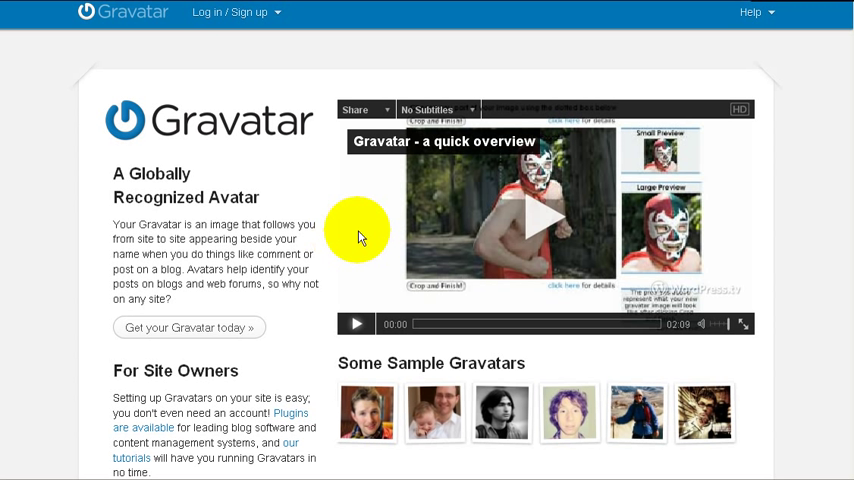
mouse_move(281, 40)
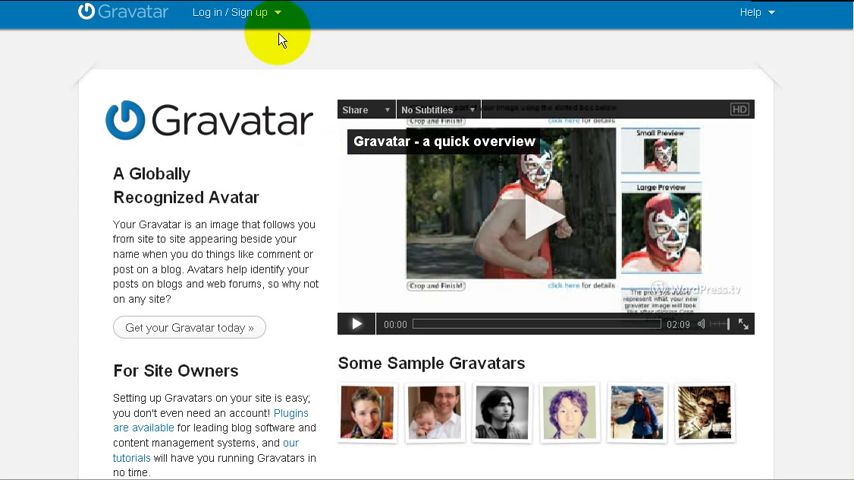
- Choose Sign Up from gravatar.com's Log in / Sign up menu
left_click(229, 13)
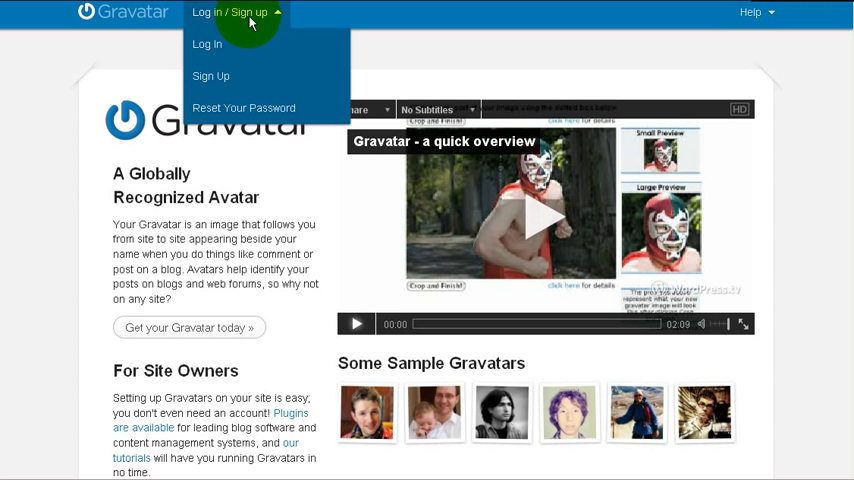
mouse_move(210, 76)
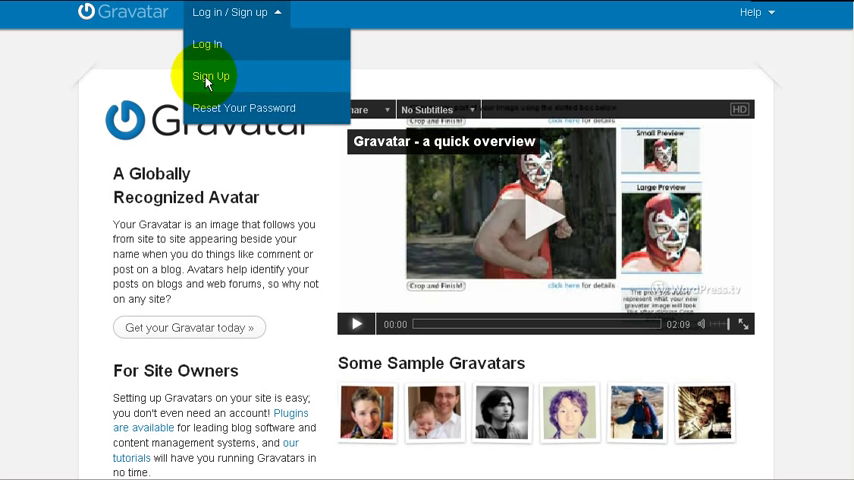
left_click(210, 76)
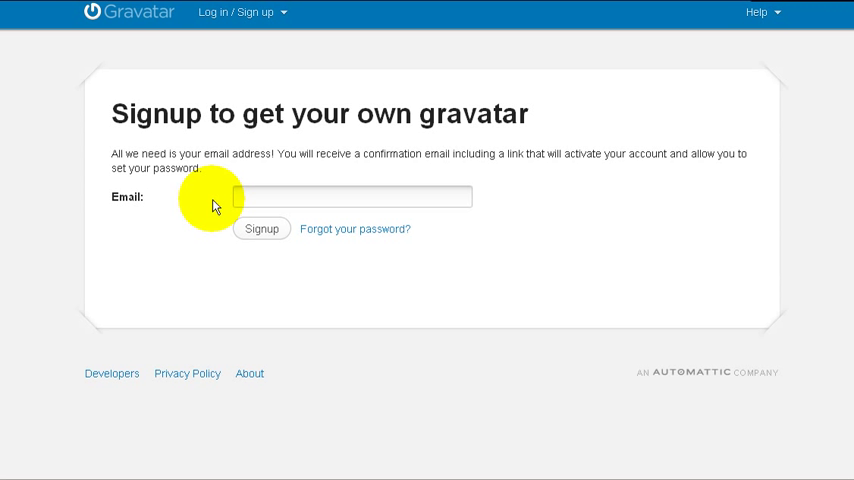
mouse_move(420, 300)
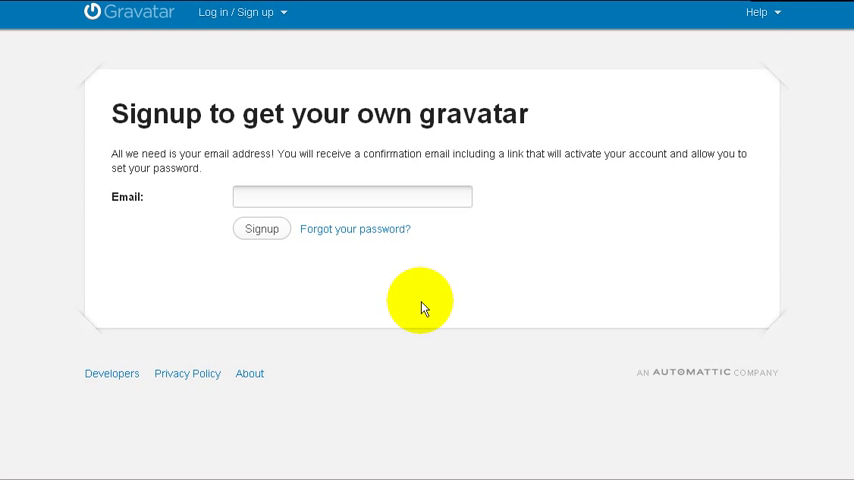
mouse_move(300, 265)
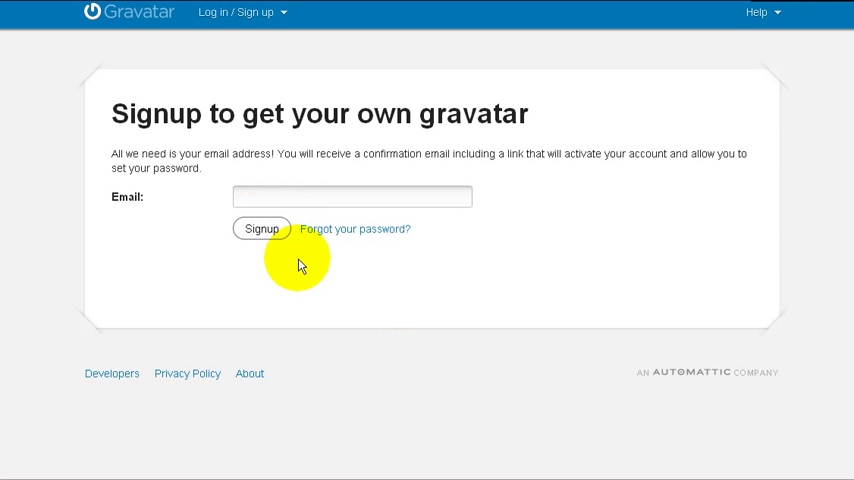
mouse_move(470, 275)
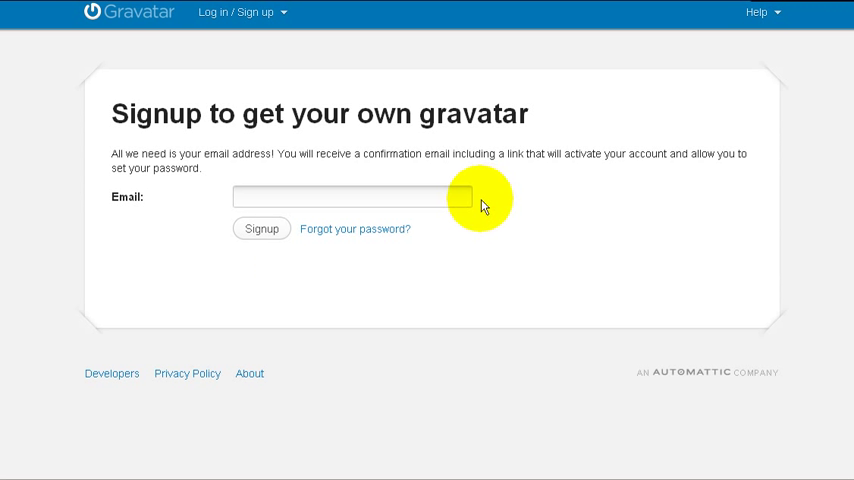
mouse_move(542, 197)
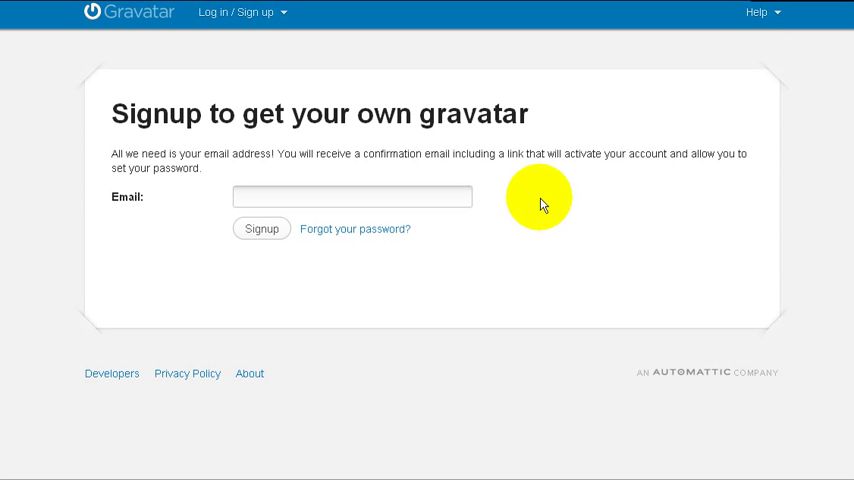
mouse_move(520, 203)
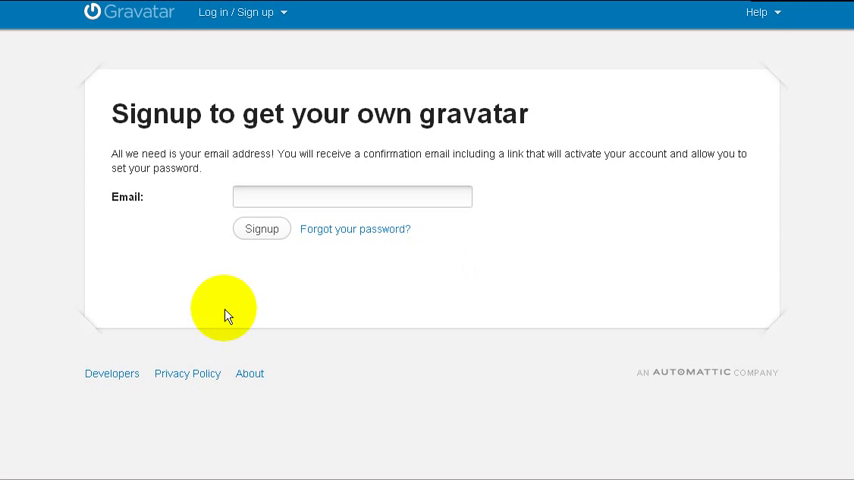
mouse_move(132, 245)
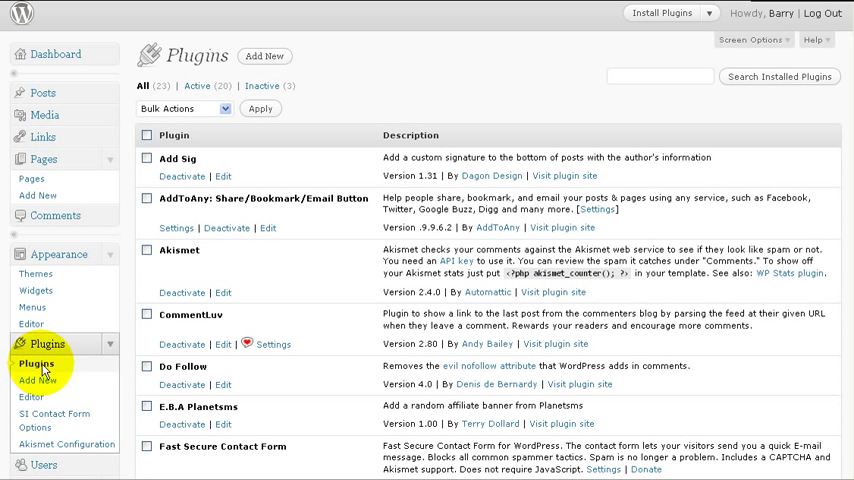
mouse_move(322, 306)
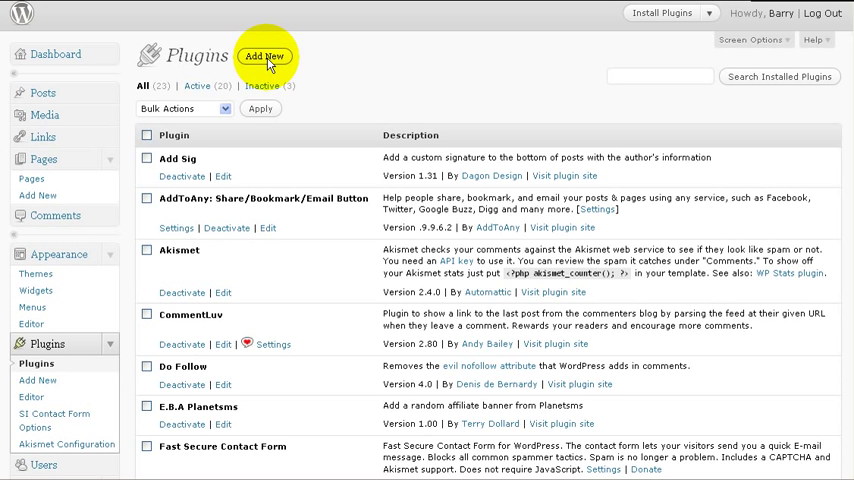
- View the Add New plugins search page and scroll through its popular tags
left_click(264, 56)
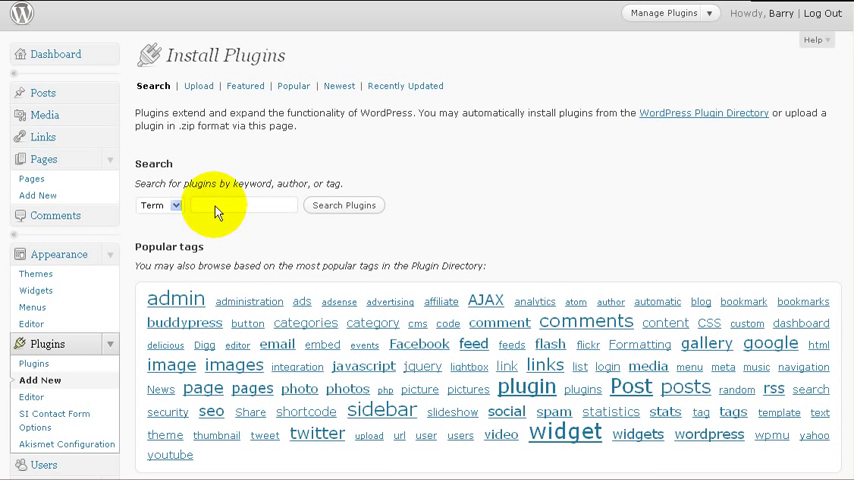
left_click(240, 205)
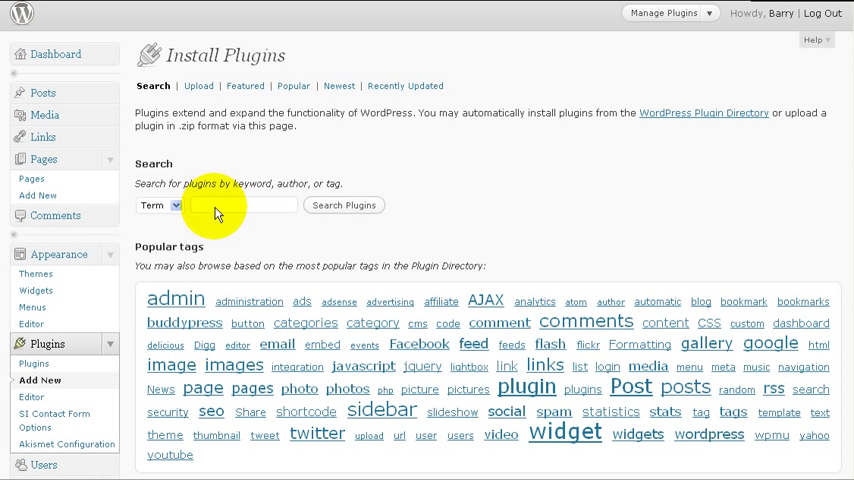
mouse_move(227, 221)
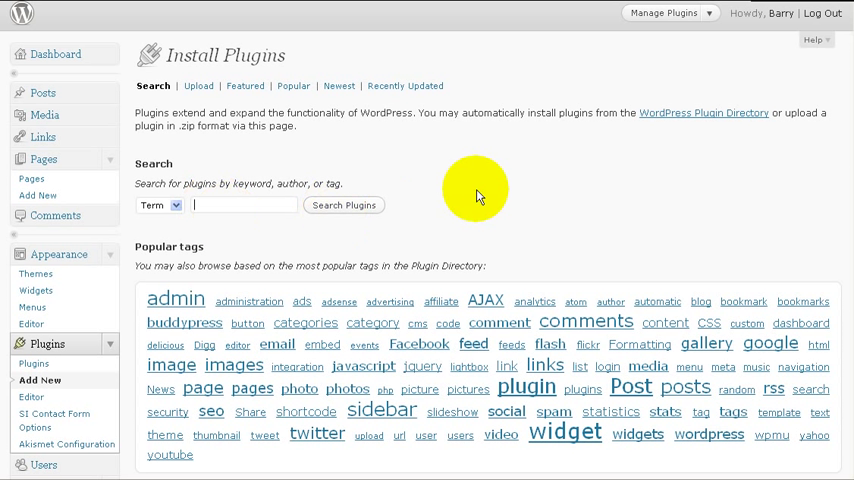
scroll("down", 3)
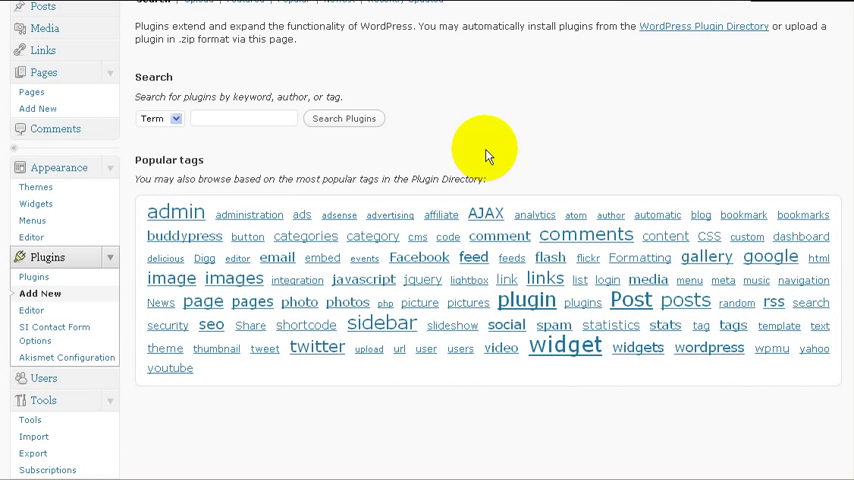
mouse_move(100, 295)
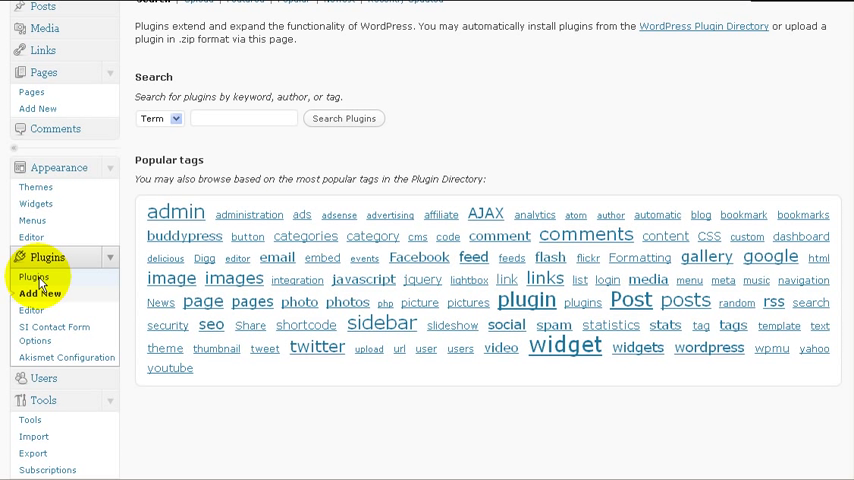
mouse_move(268, 184)
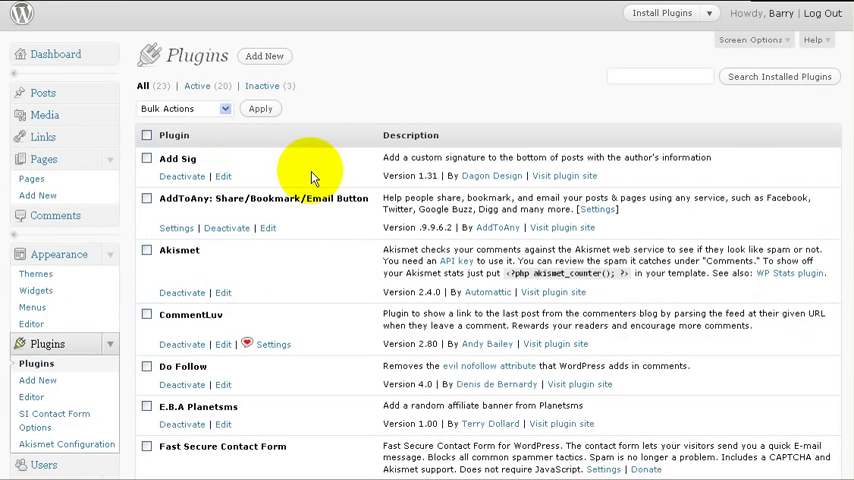
- Scroll the plugins list to WordPress Gravatars and open the Gravatar settings page
scroll("down", 3)
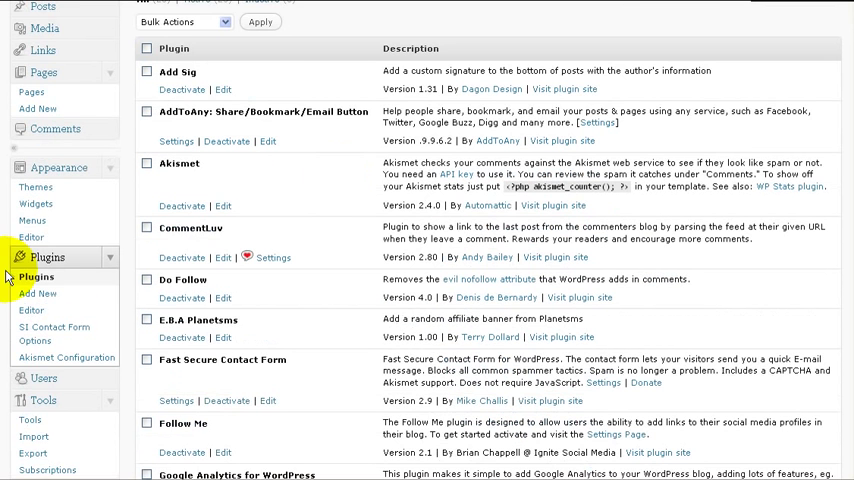
mouse_move(358, 220)
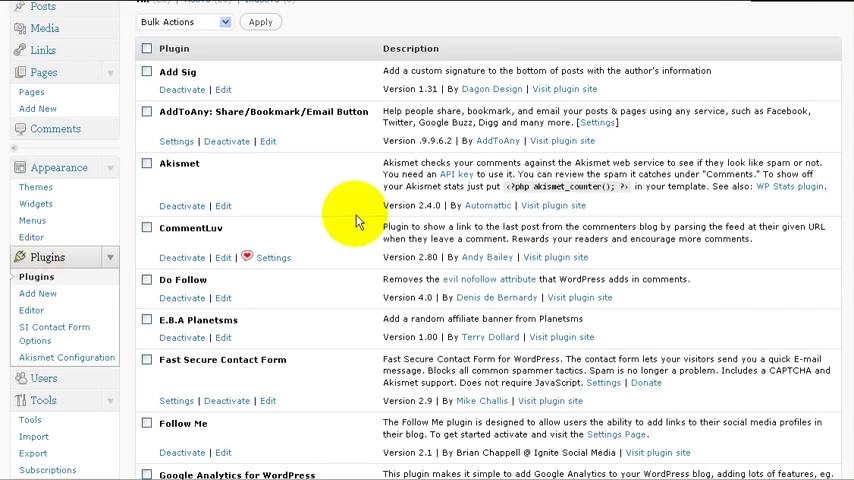
scroll("down", 3)
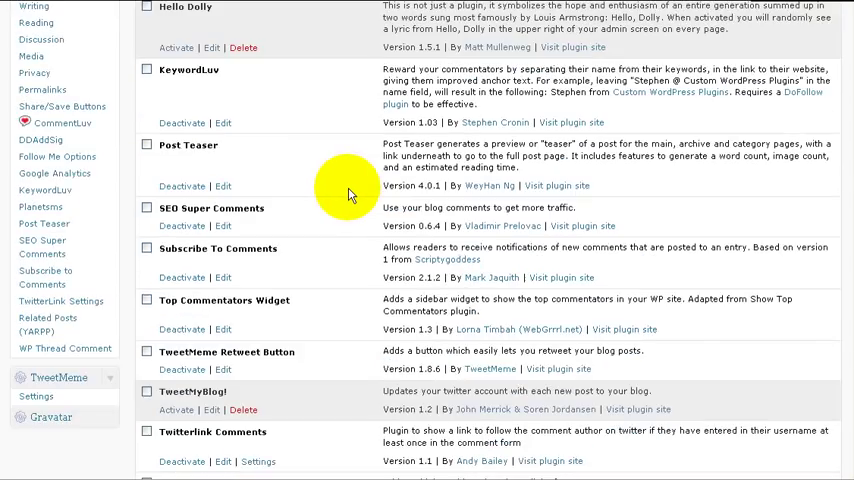
scroll("down", 3)
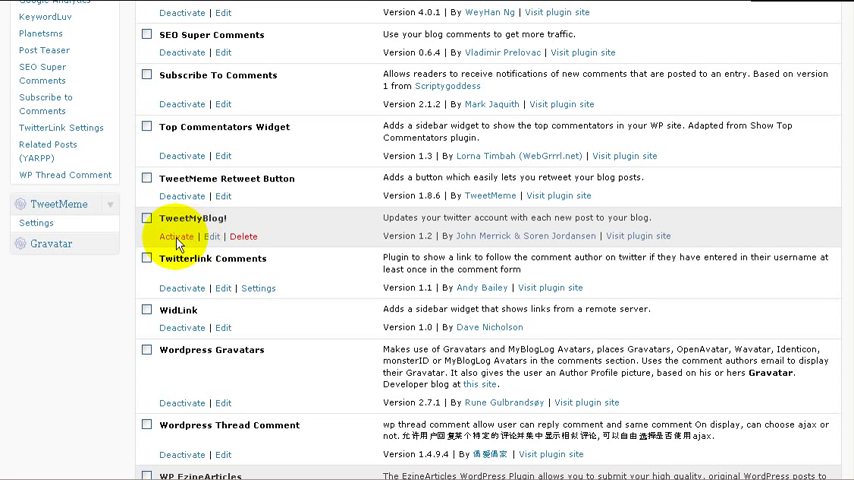
mouse_move(213, 408)
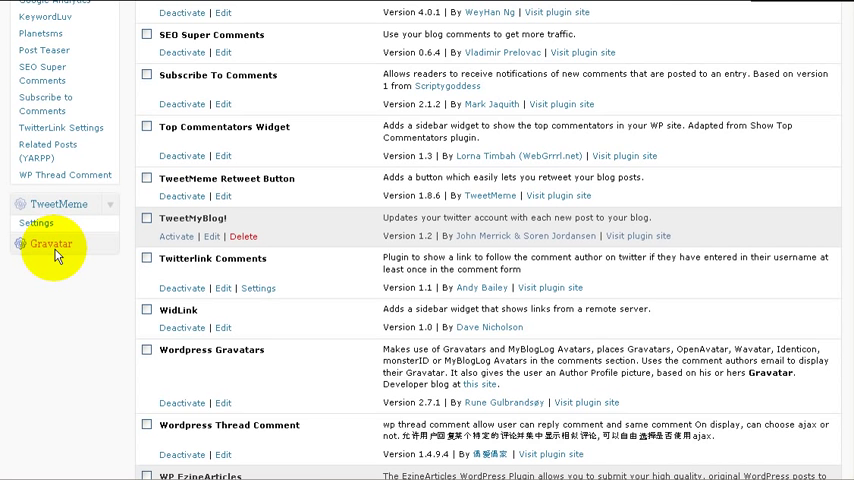
left_click(50, 243)
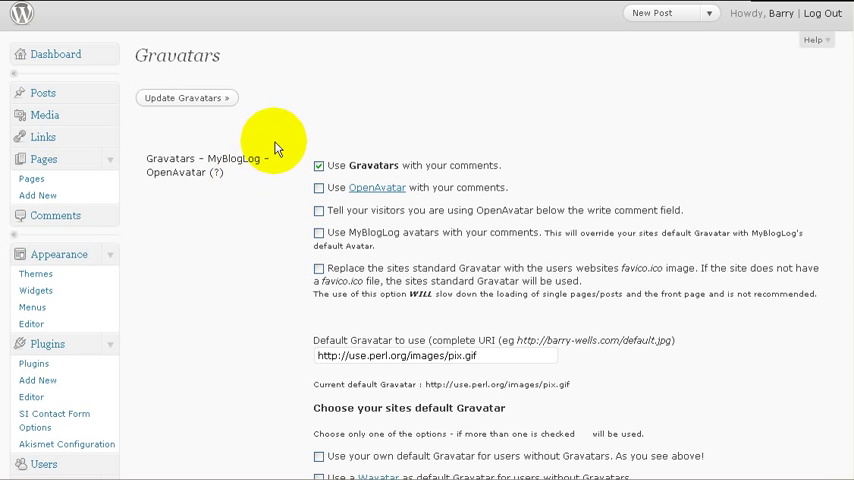
mouse_move(291, 189)
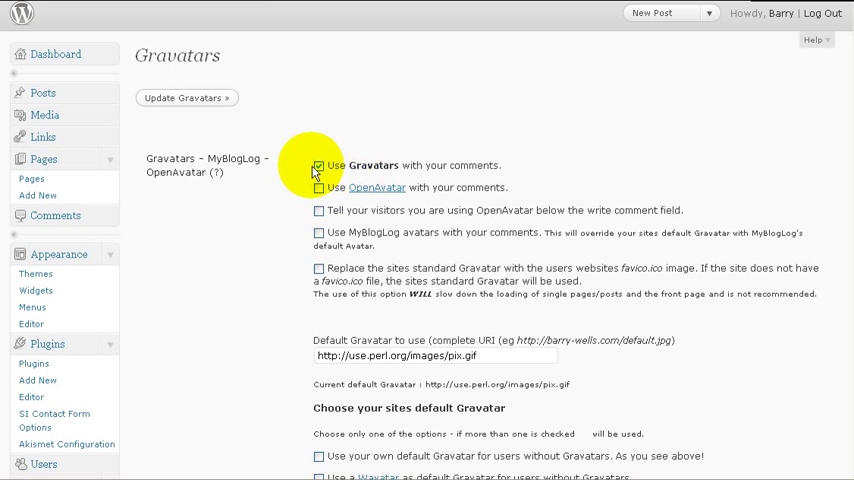
- Review the Gravatars options, Identicon default and link-back boxes, down to Update Gravatars
scroll("down", 3)
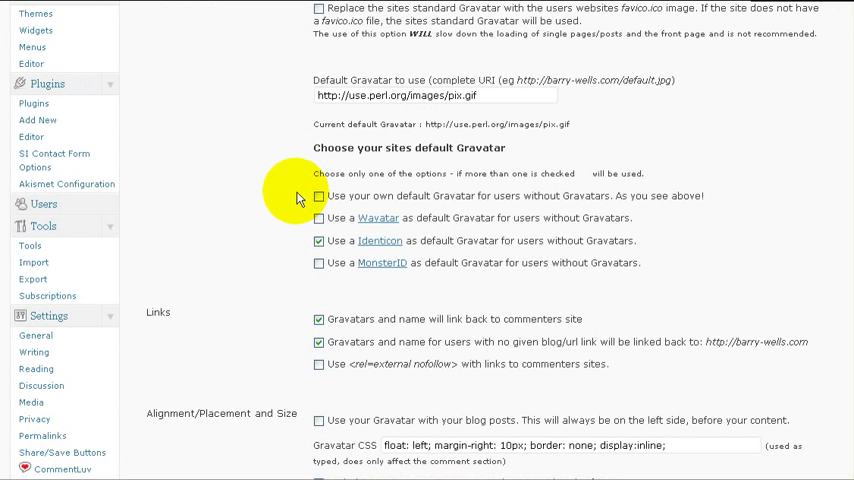
scroll("down", 3)
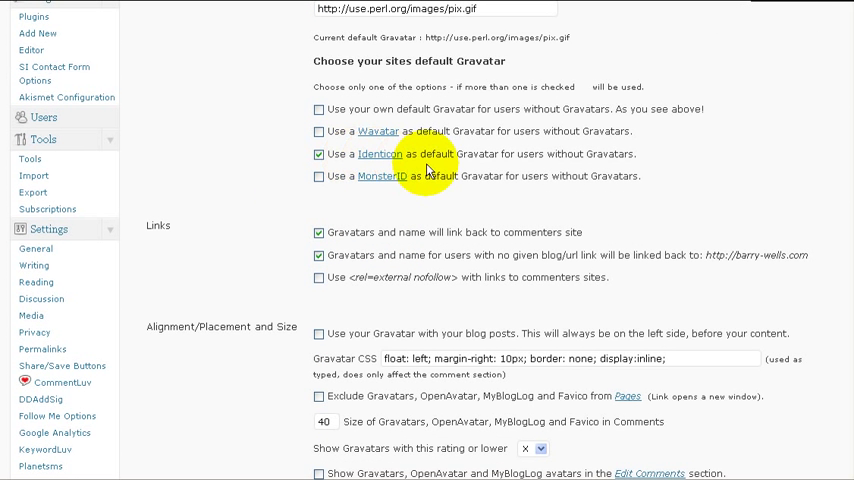
mouse_move(533, 170)
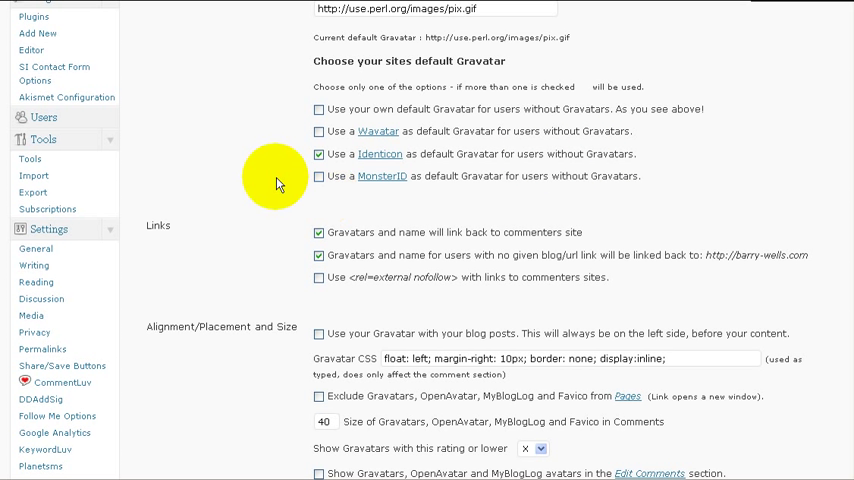
mouse_move(248, 175)
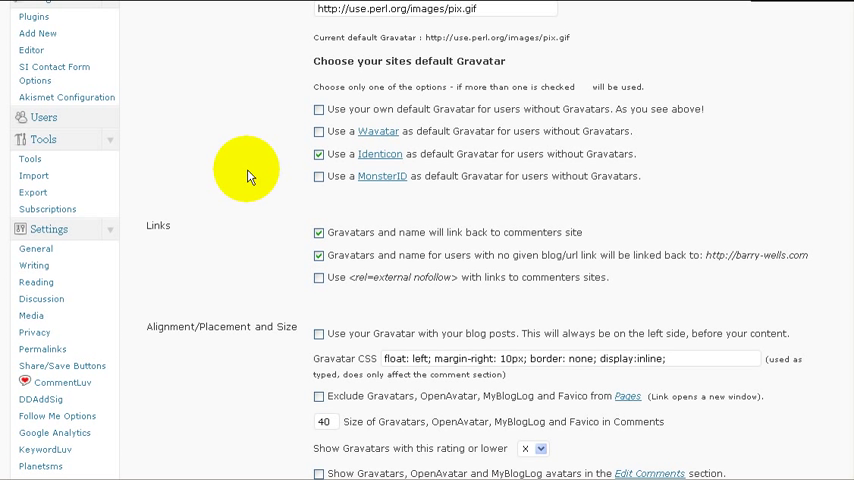
mouse_move(447, 262)
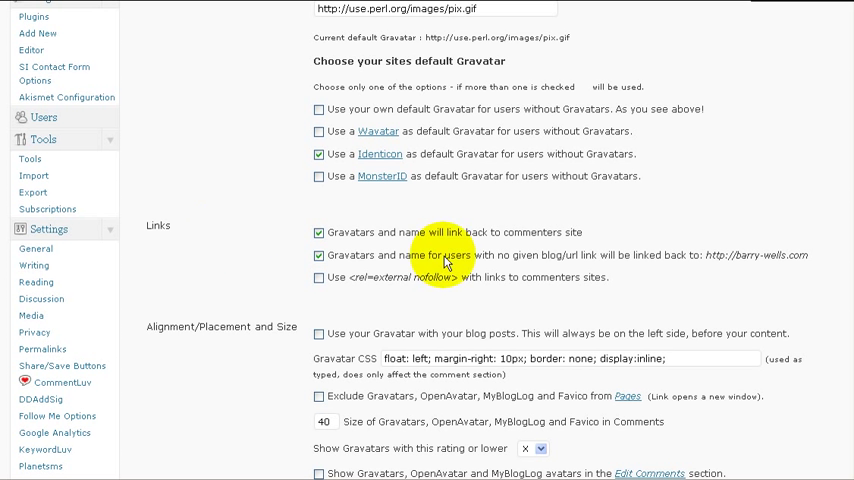
mouse_move(480, 245)
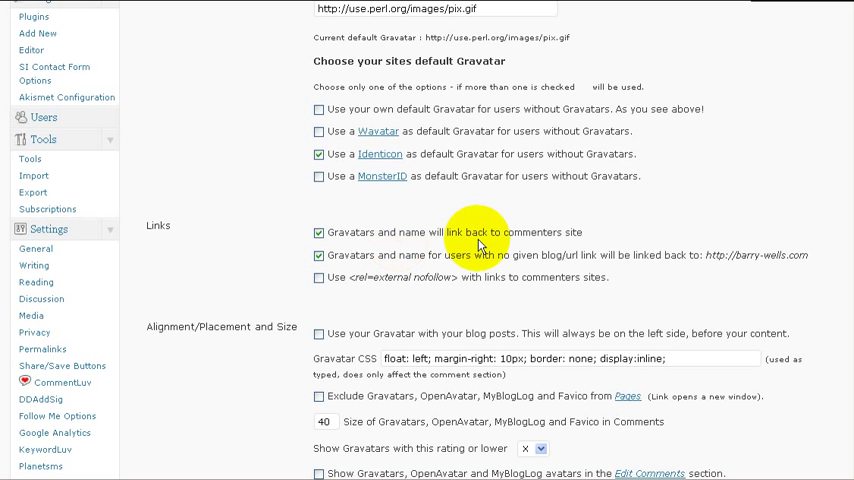
mouse_move(563, 245)
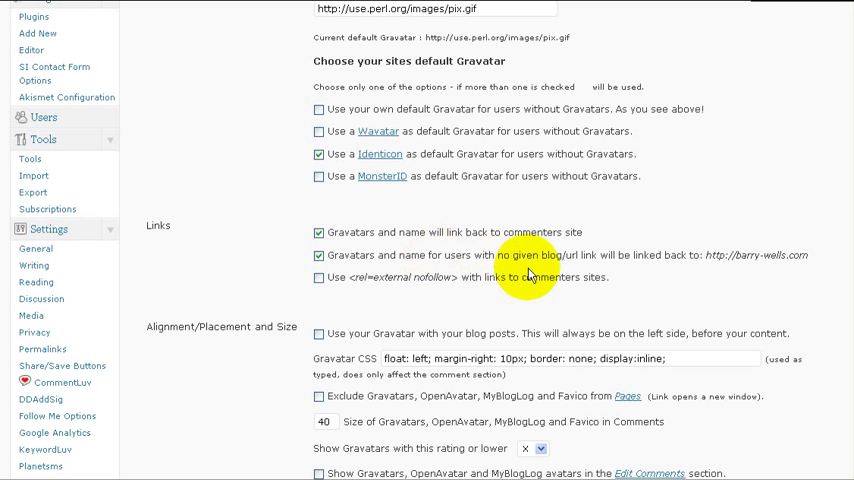
mouse_move(725, 268)
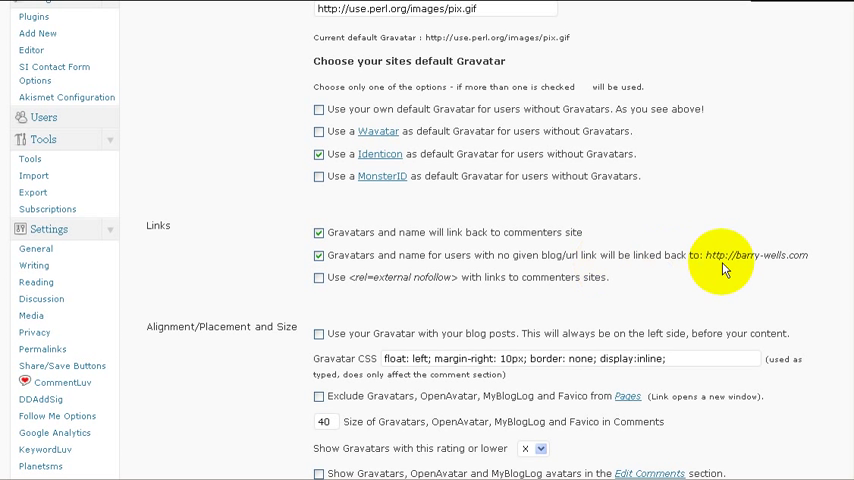
mouse_move(750, 265)
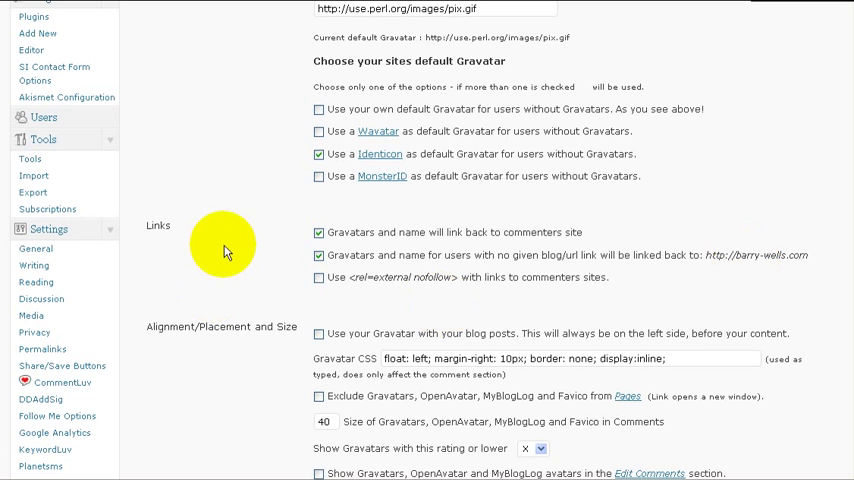
scroll("down", 3)
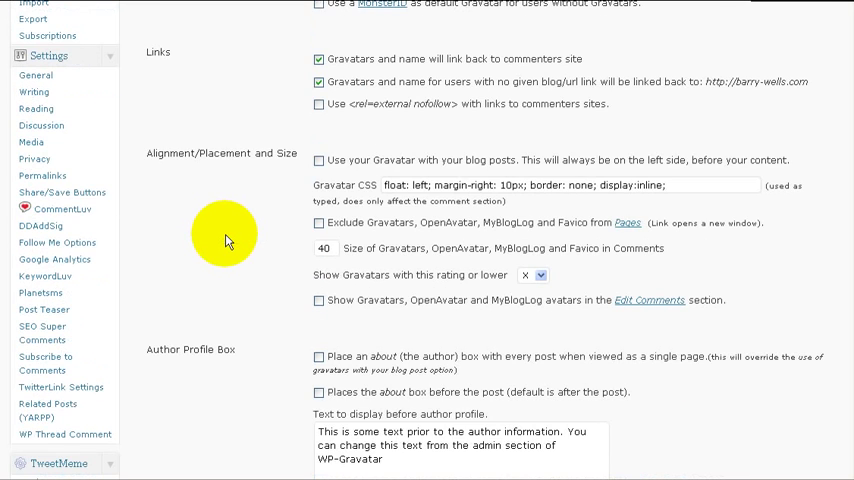
scroll("down", 3)
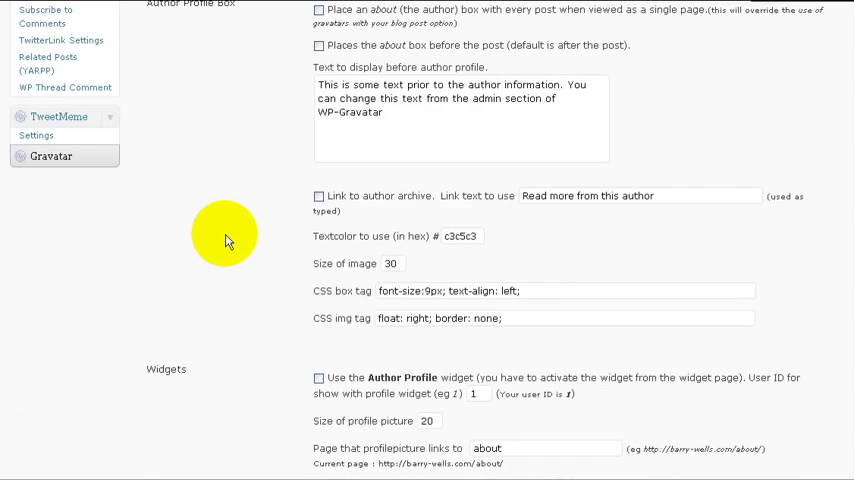
scroll("down", 3)
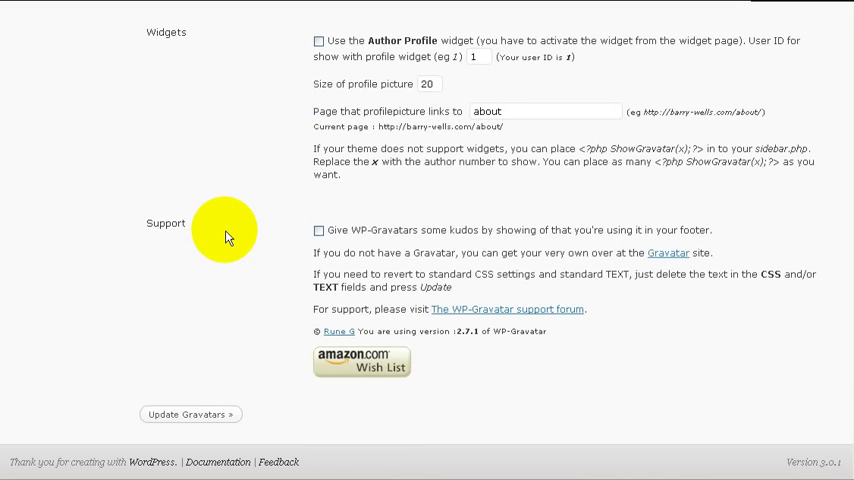
mouse_move(178, 414)
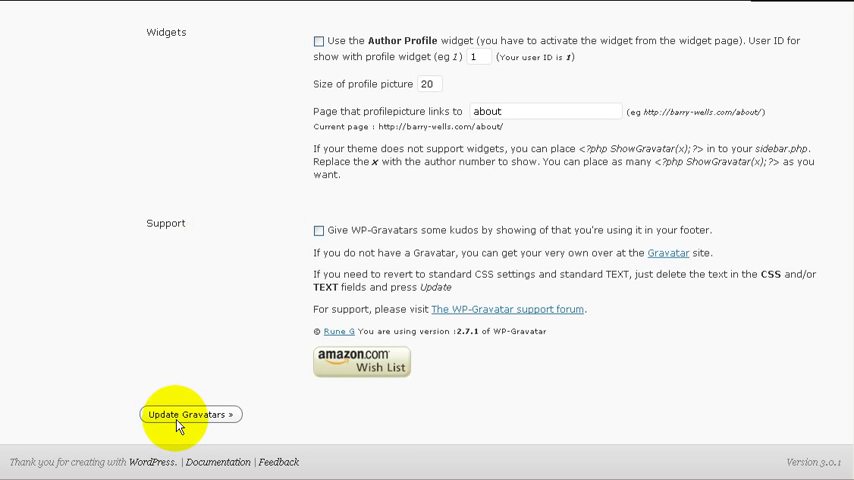
mouse_move(418, 30)
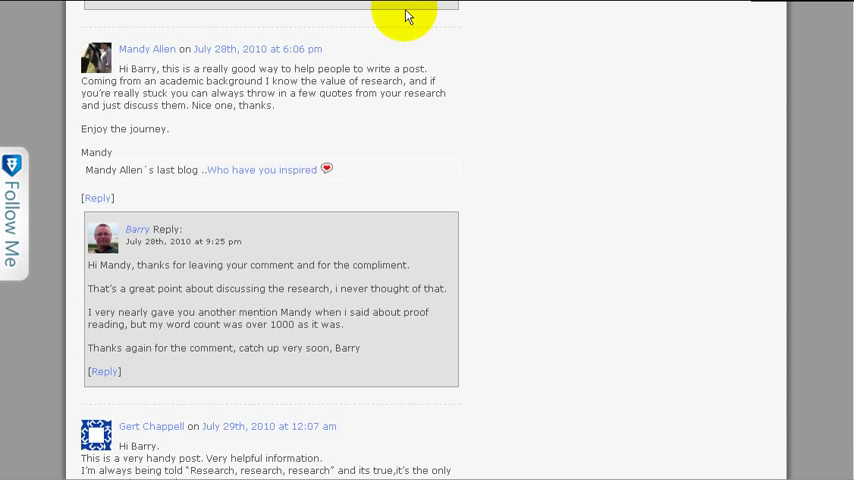
mouse_move(247, 237)
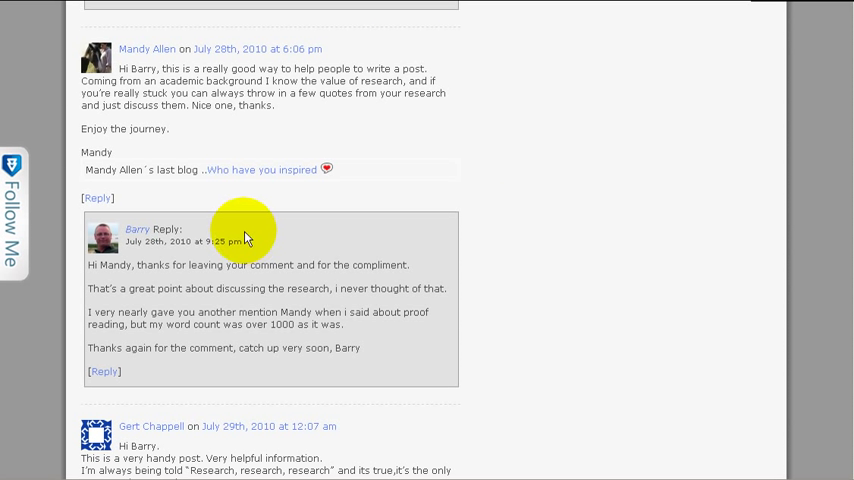
mouse_move(396, 332)
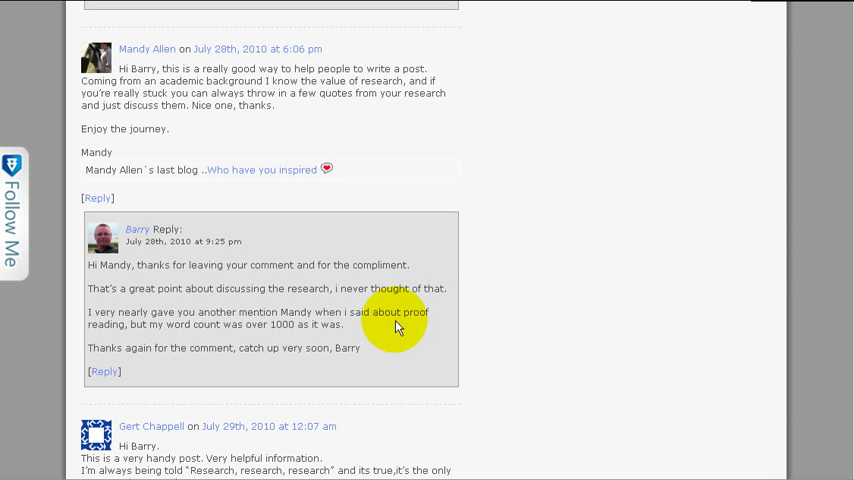
mouse_move(369, 228)
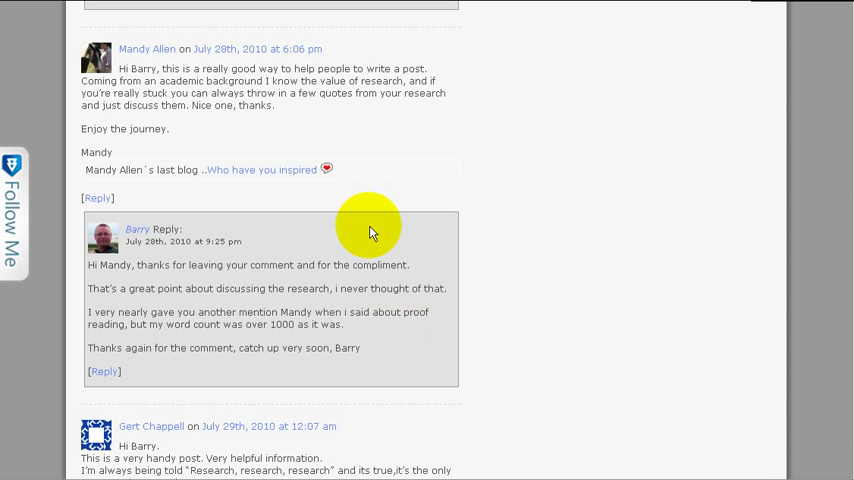
mouse_move(418, 247)
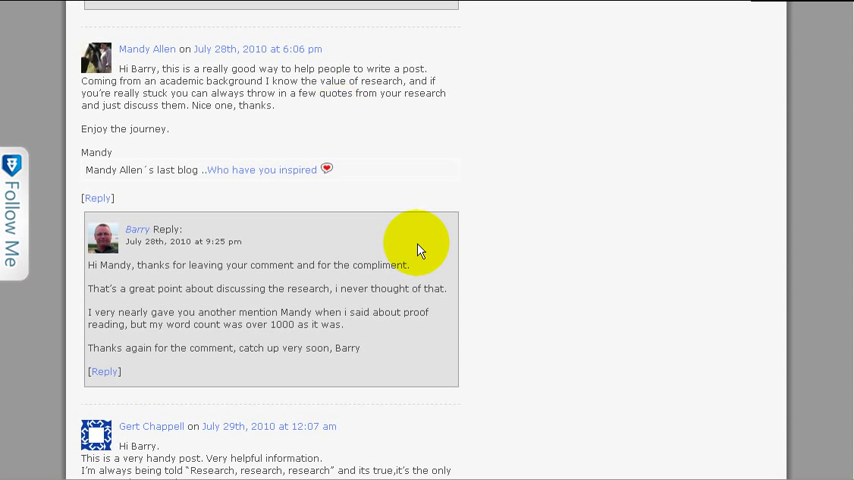
mouse_move(355, 293)
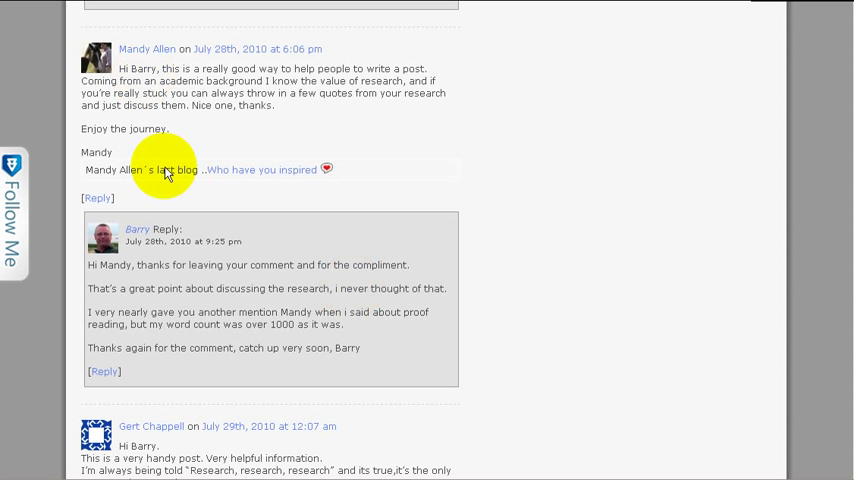
mouse_move(258, 304)
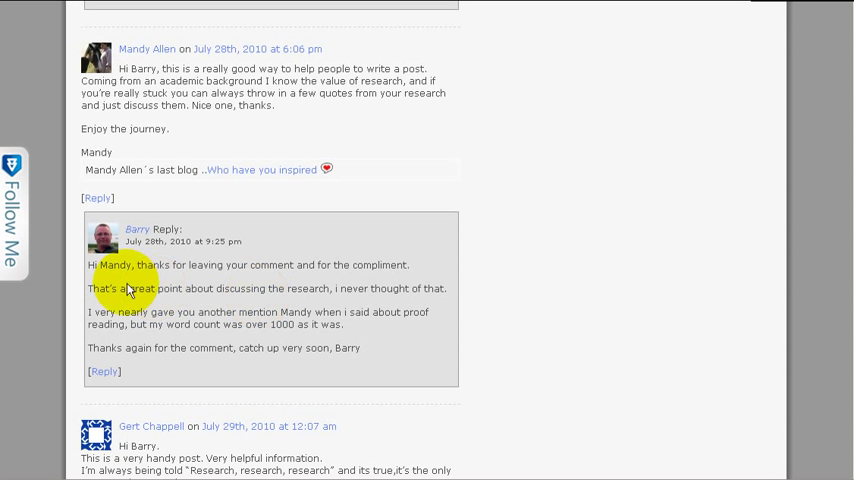
mouse_move(182, 270)
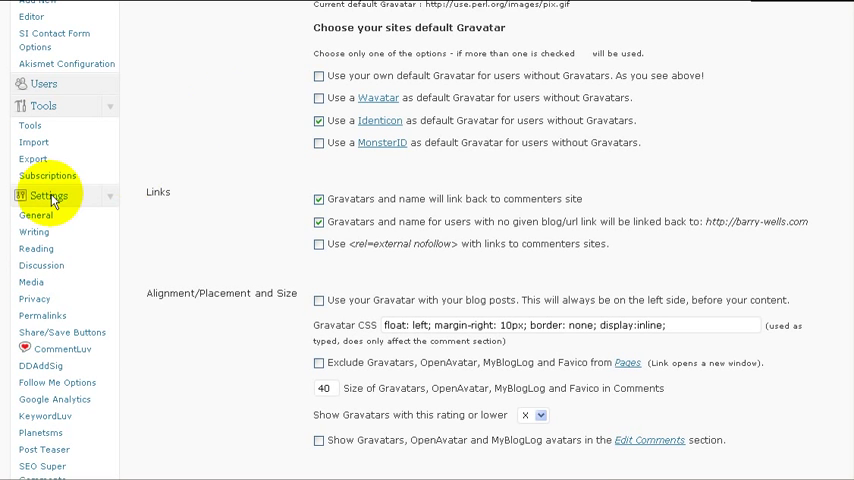
- Scroll the admin sidebar and choose WP Thread Comment under Settings
scroll("down", 3)
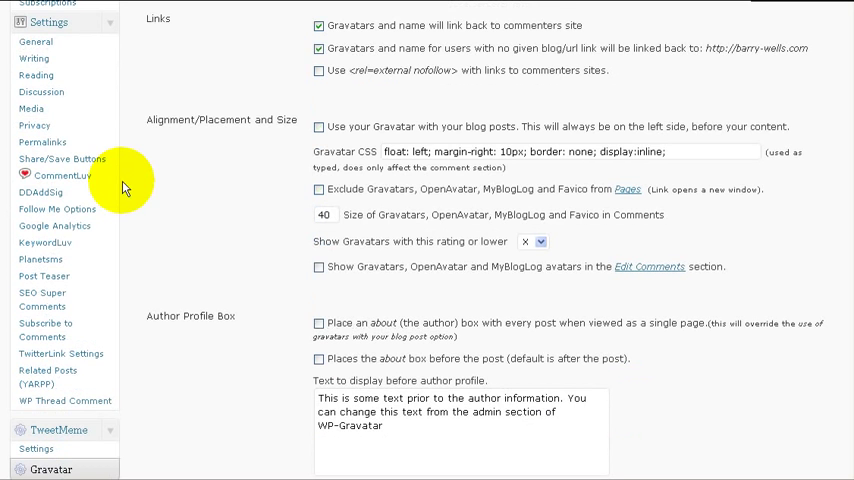
scroll("down", 3)
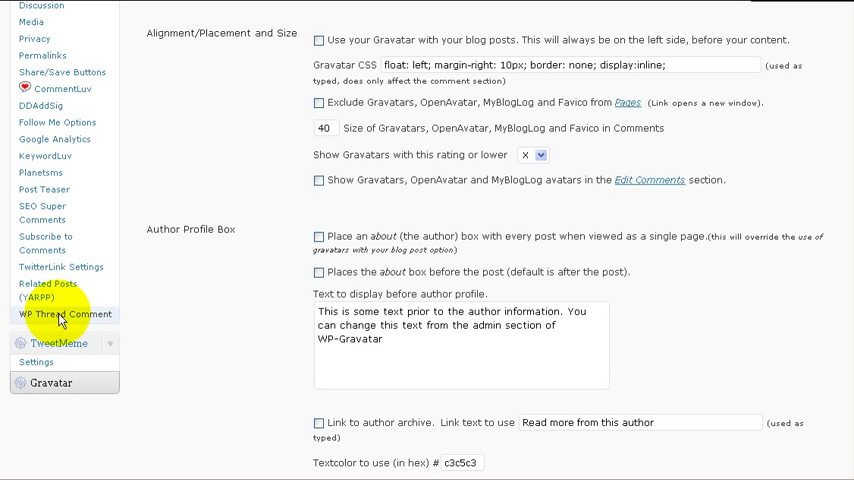
left_click(65, 314)
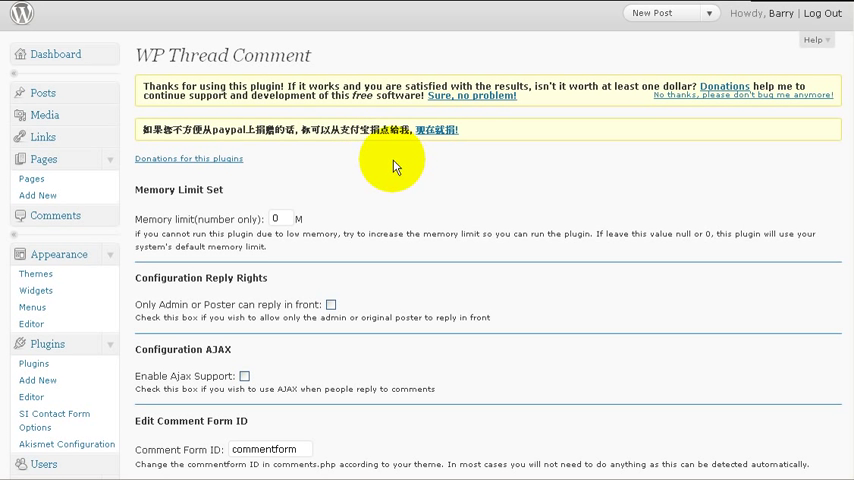
scroll("down", 3)
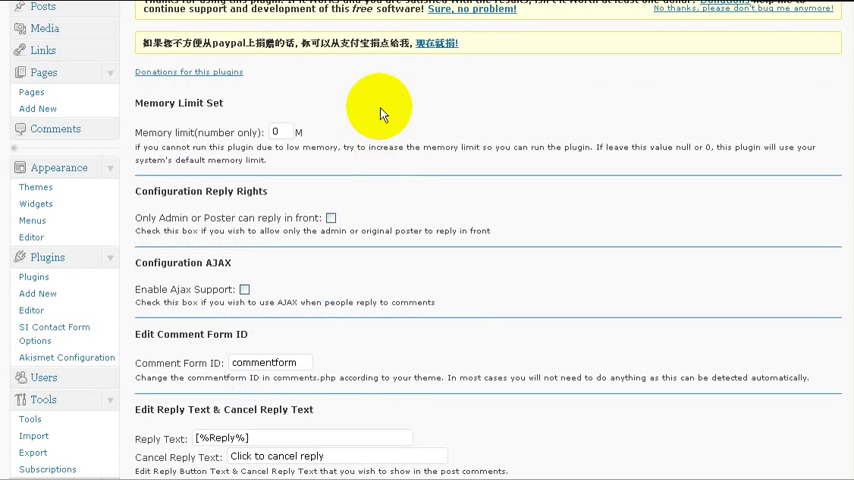
scroll("down", 3)
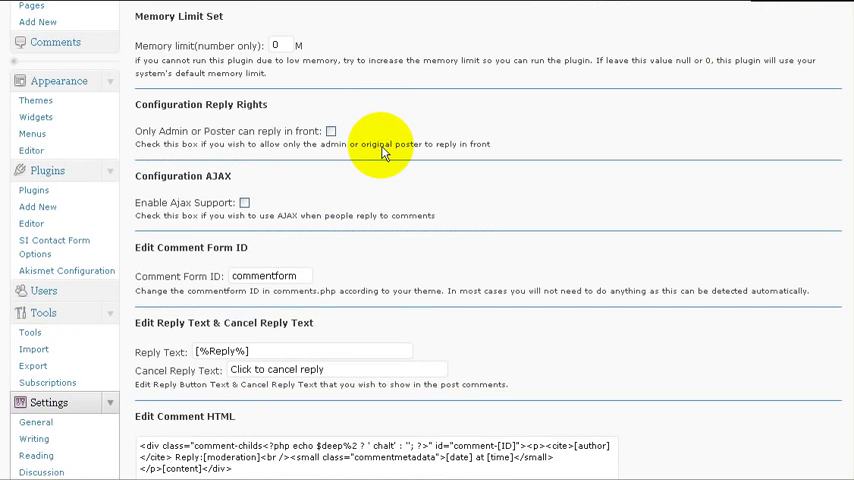
scroll("down", 3)
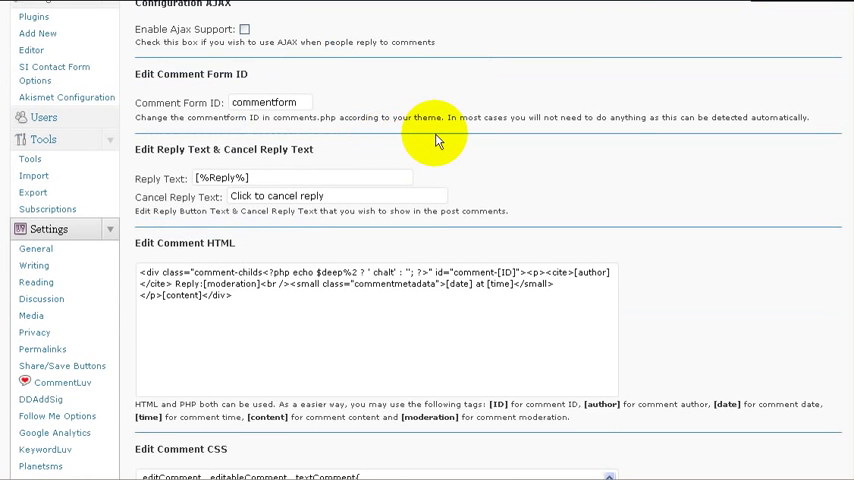
scroll("down", 3)
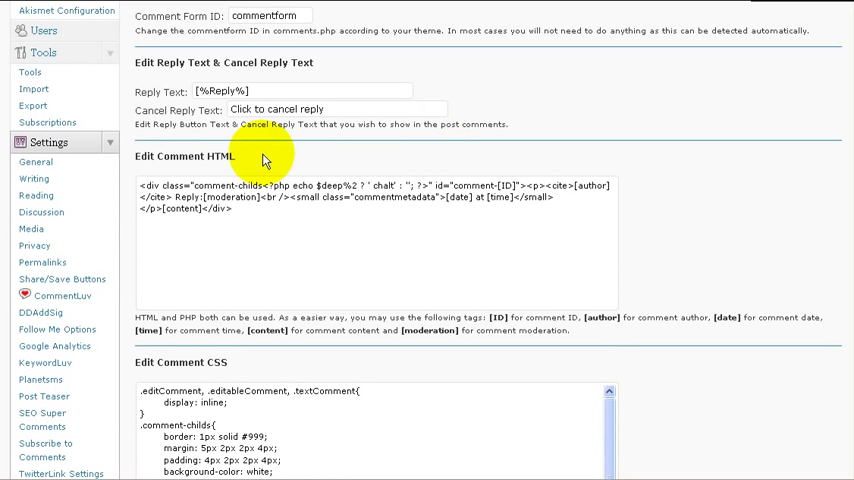
mouse_move(200, 163)
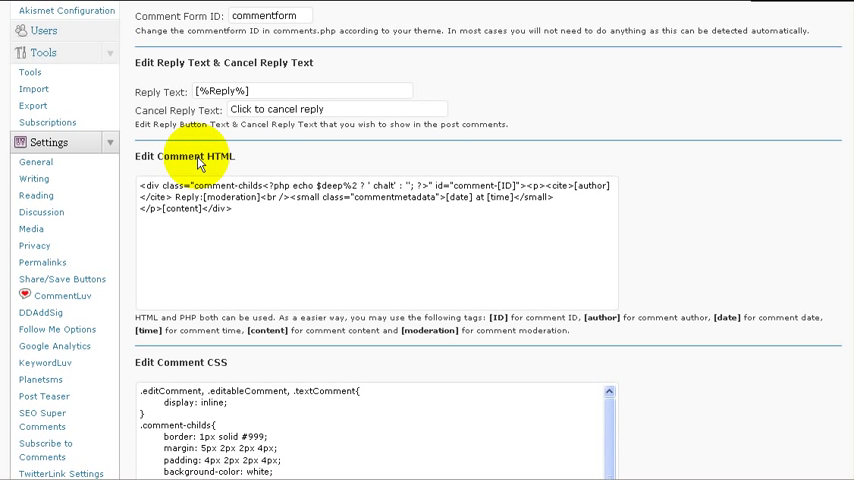
mouse_move(240, 160)
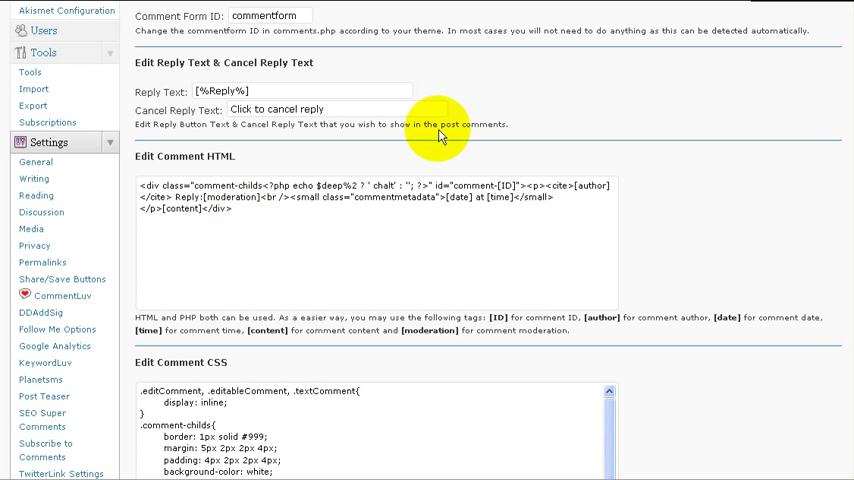
scroll("down", 3)
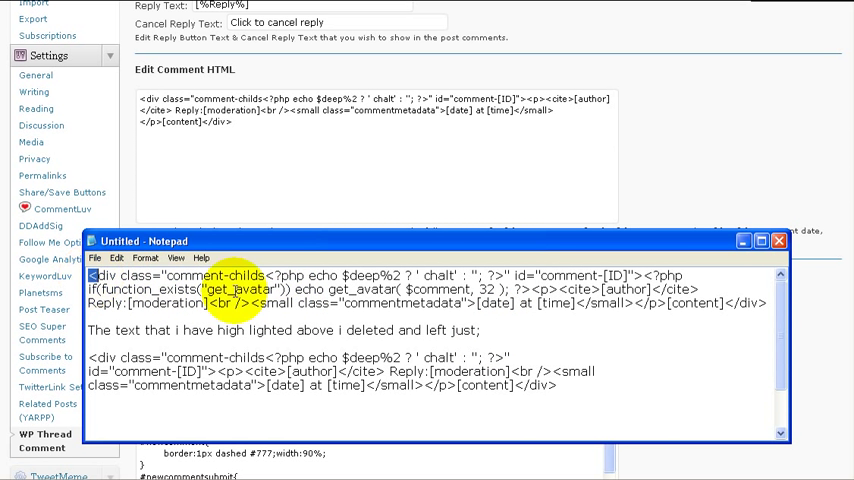
- Select the comment HTML in Notepad, close Notepad, and paste into Edit Comment HTML
left_click_drag(95, 275, 770, 303)
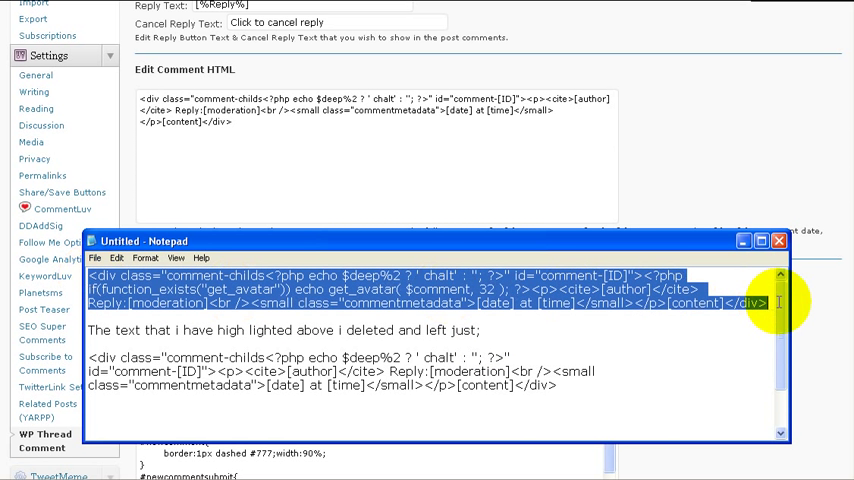
left_click(779, 241)
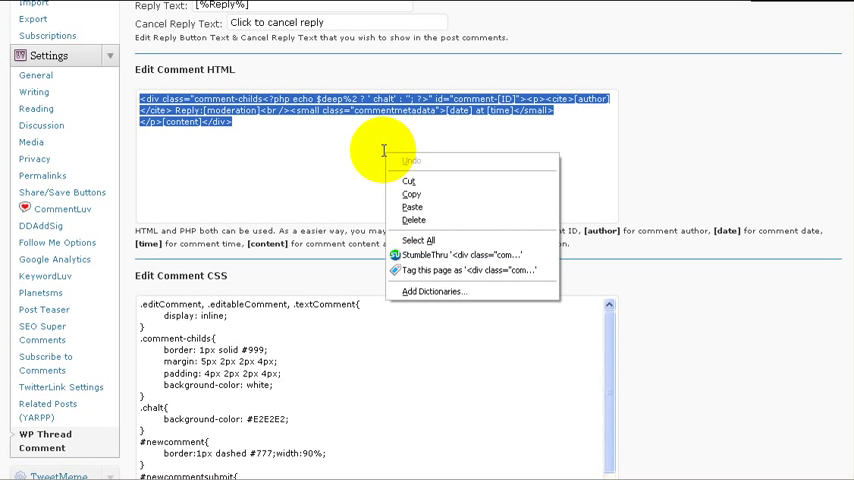
left_click(281, 145)
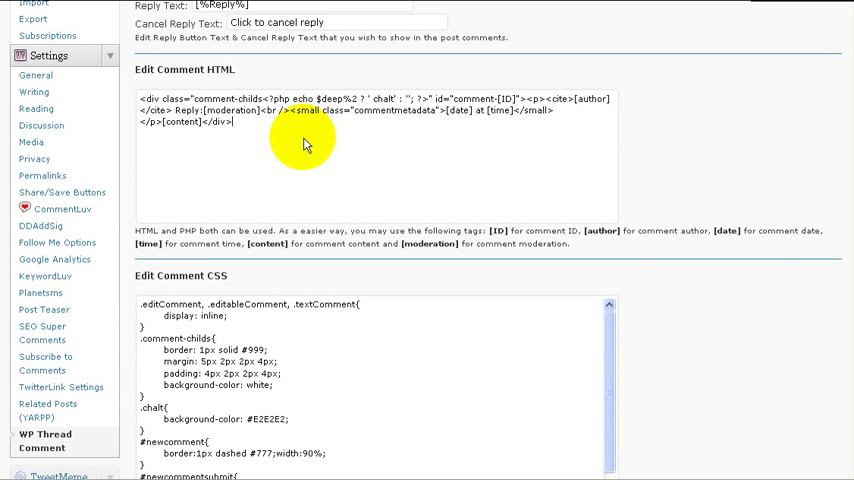
mouse_move(660, 120)
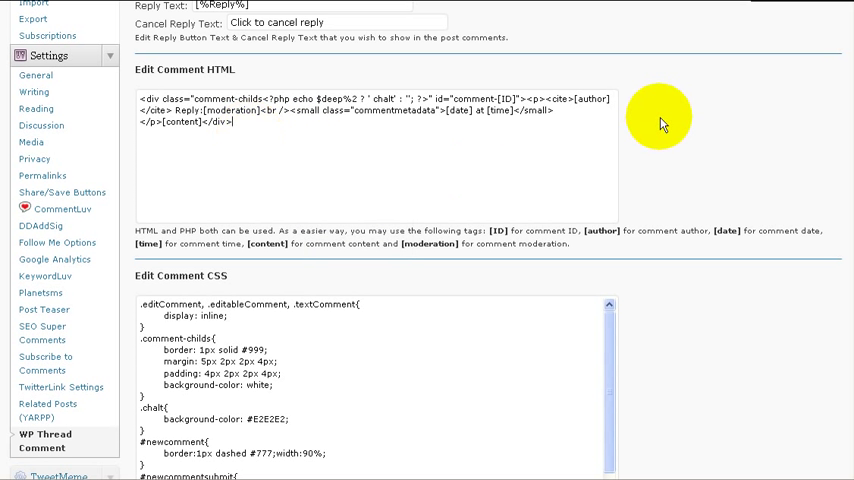
scroll("down", 3)
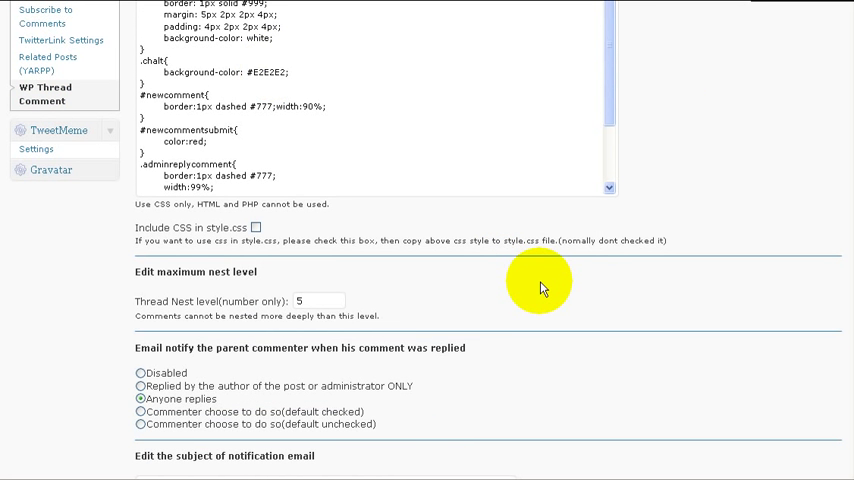
scroll("down", 3)
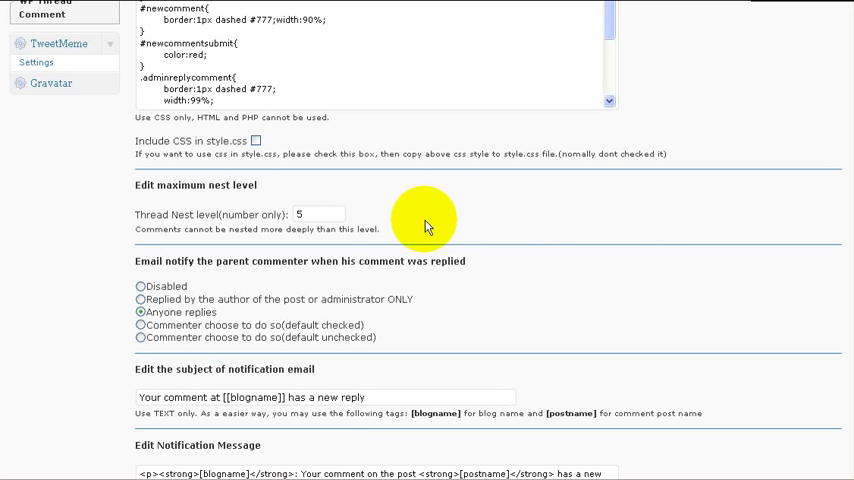
mouse_move(325, 216)
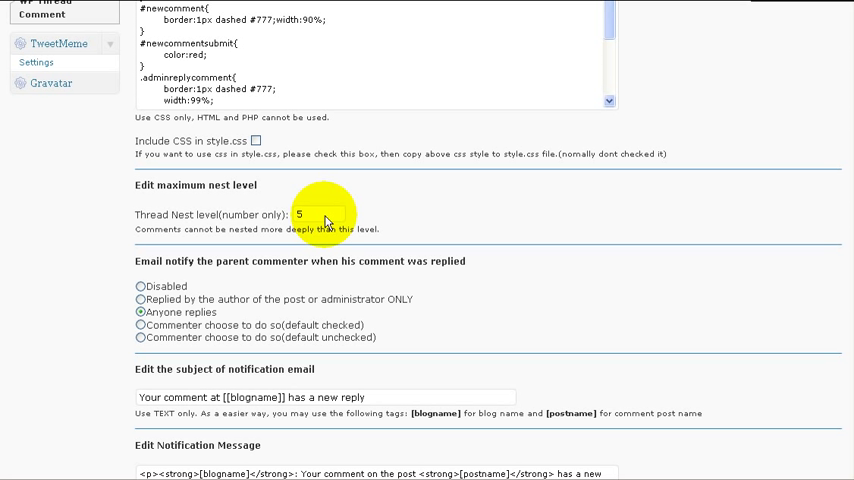
mouse_move(234, 271)
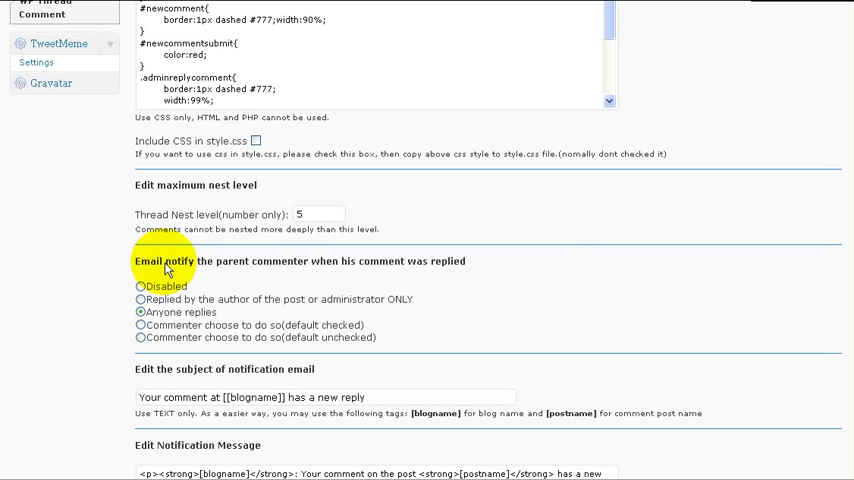
mouse_move(198, 275)
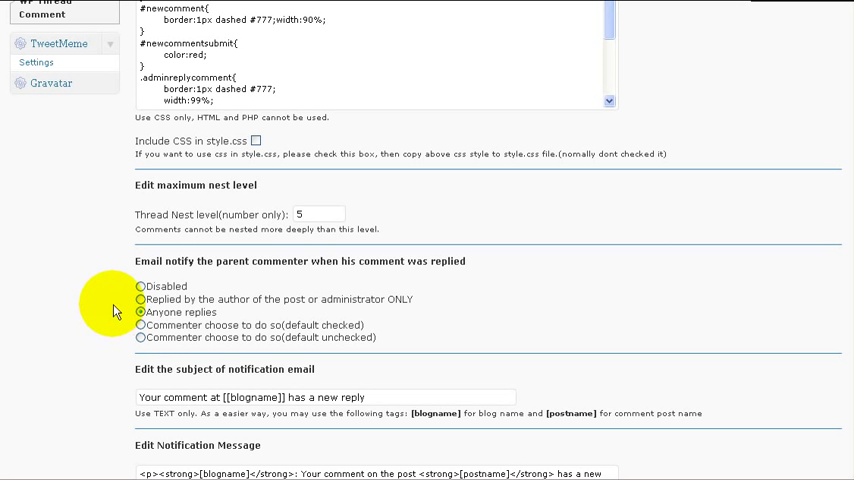
scroll("down", 3)
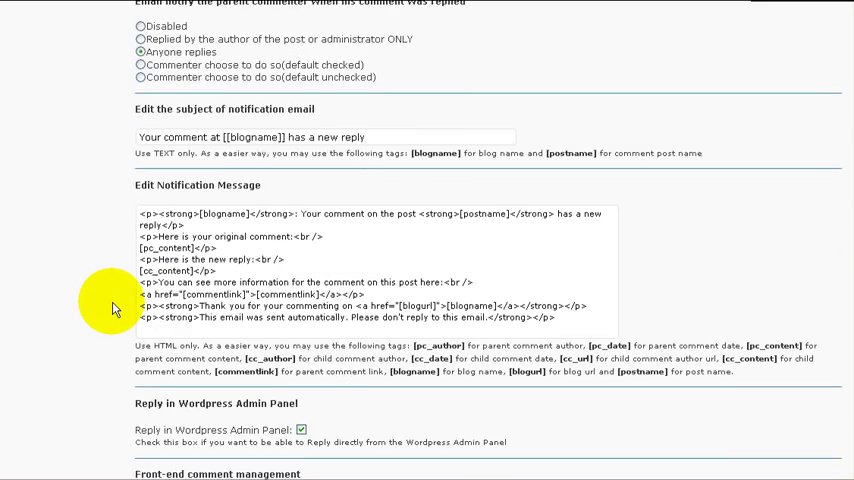
scroll("down", 3)
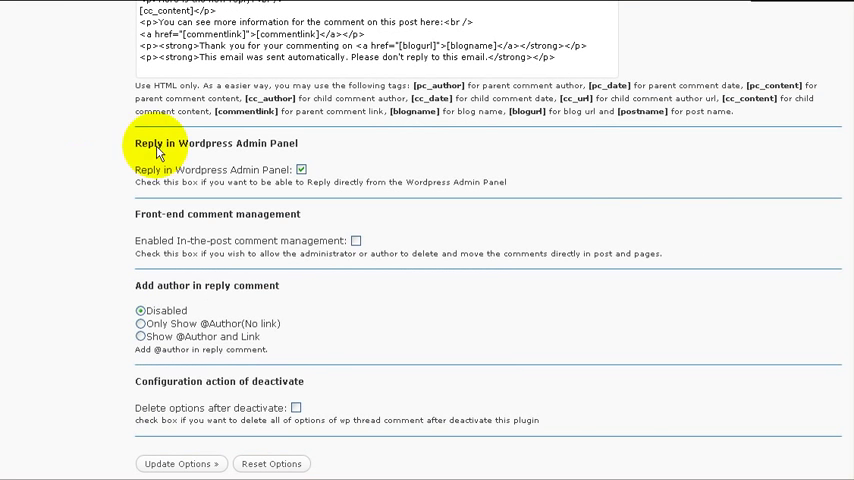
mouse_move(218, 160)
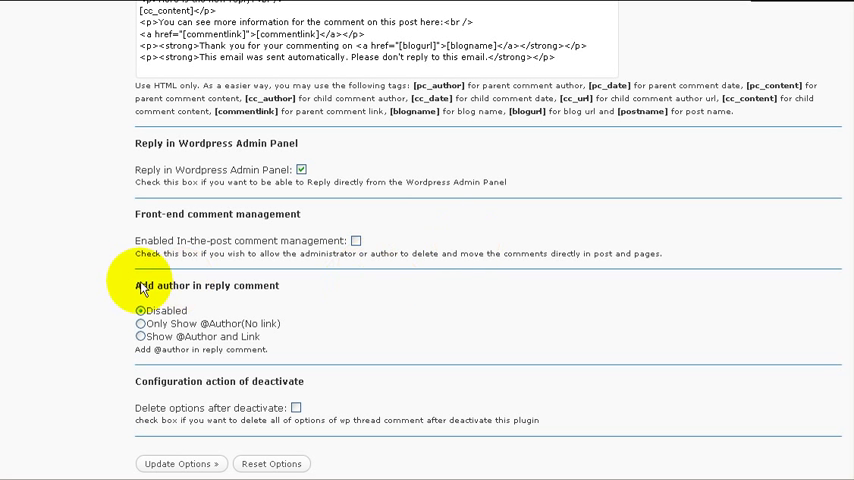
mouse_move(305, 298)
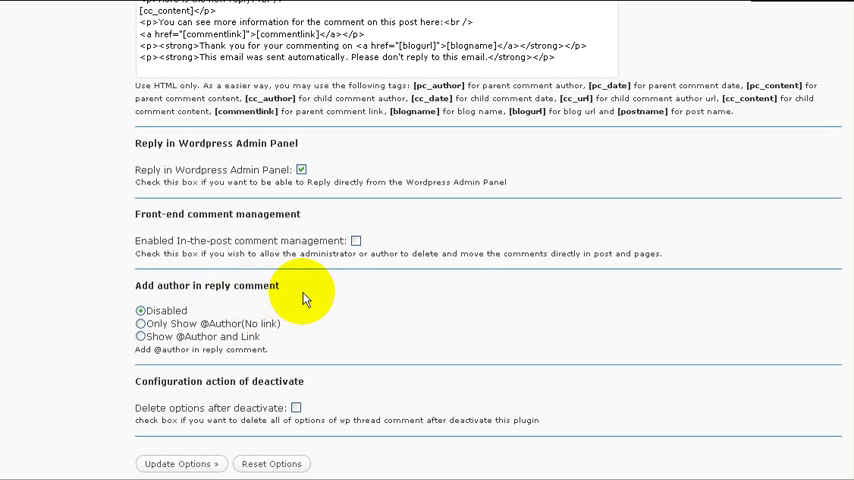
mouse_move(332, 318)
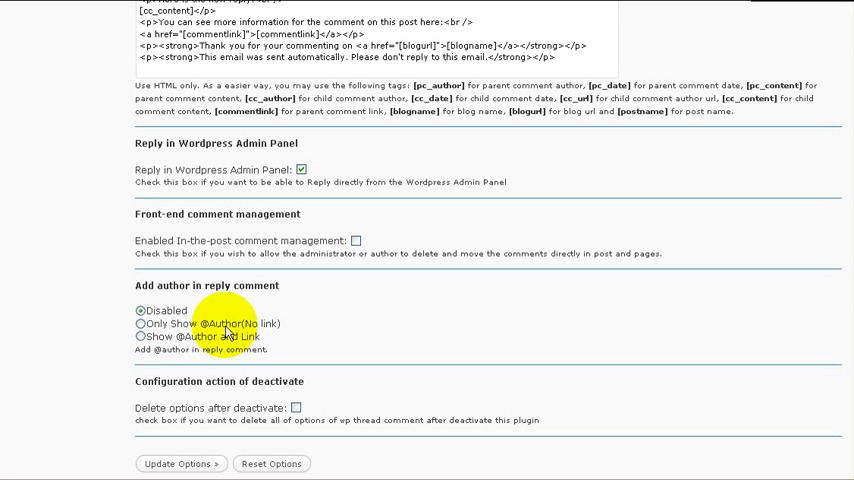
mouse_move(445, 335)
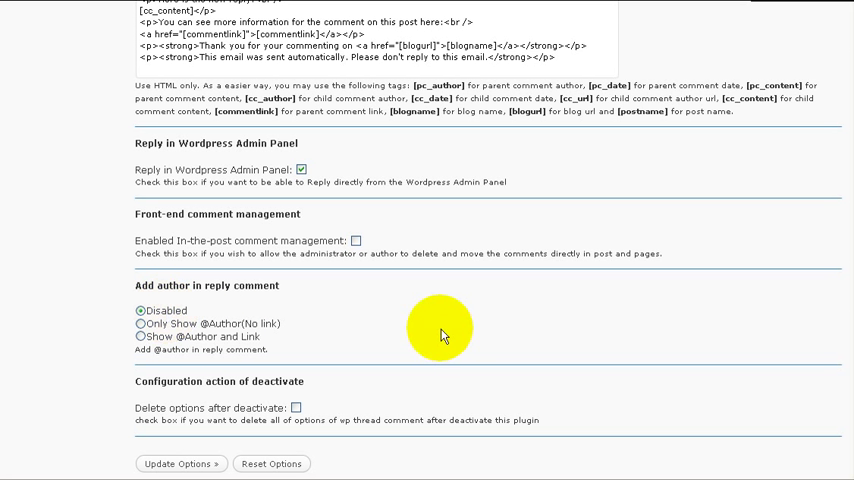
mouse_move(453, 304)
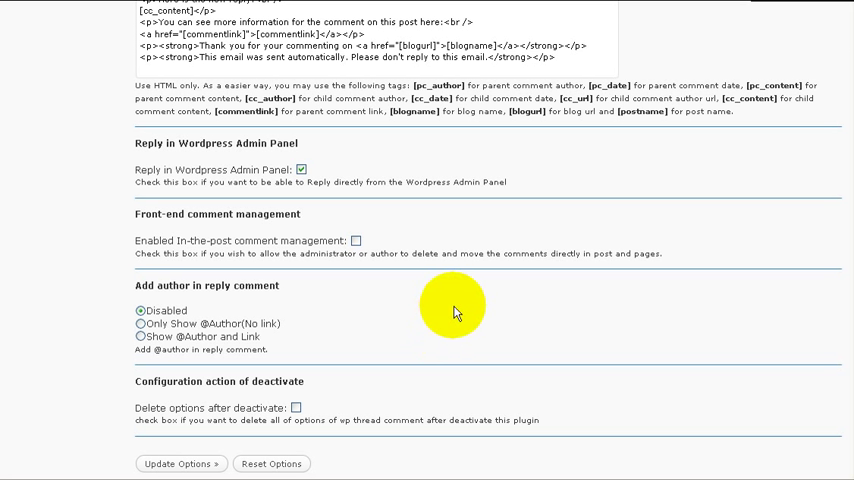
scroll("down", 3)
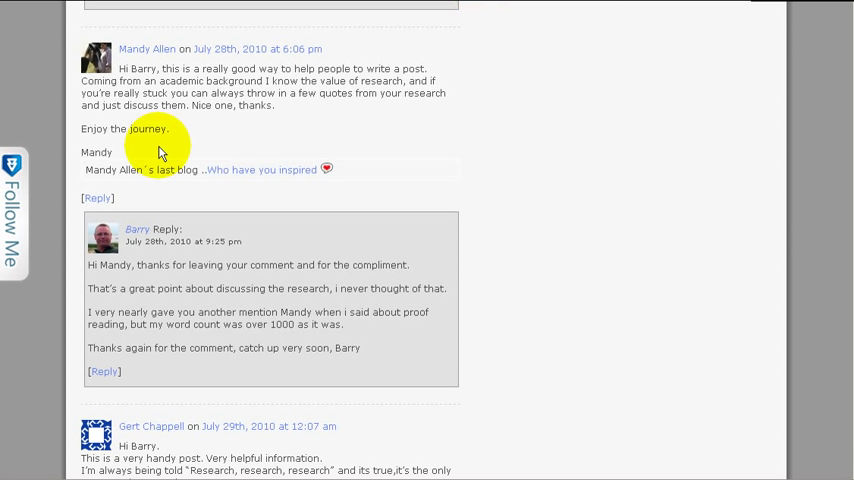
mouse_move(78, 28)
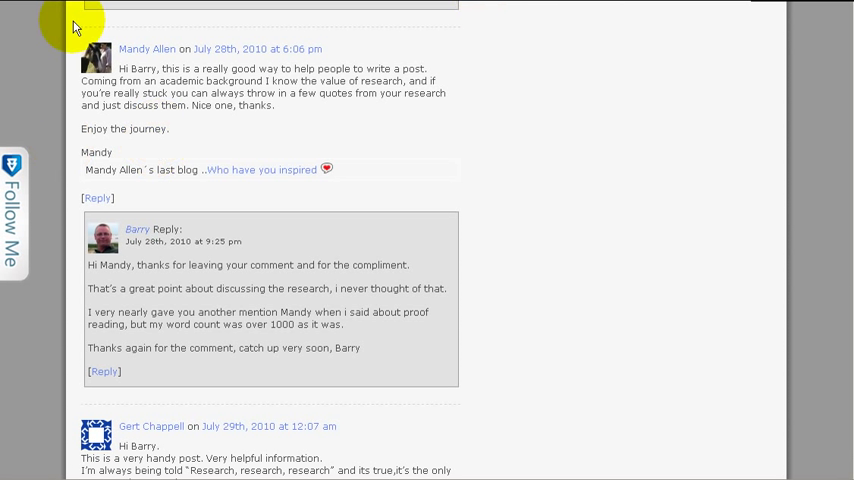
mouse_move(204, 132)
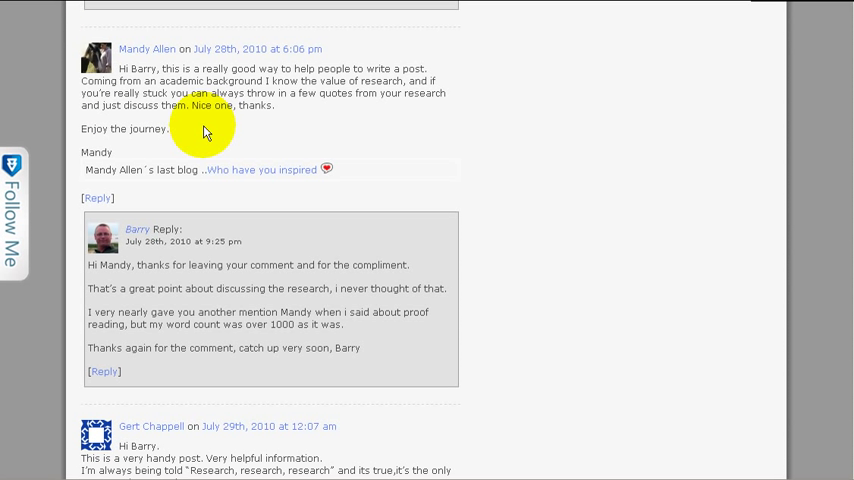
mouse_move(145, 251)
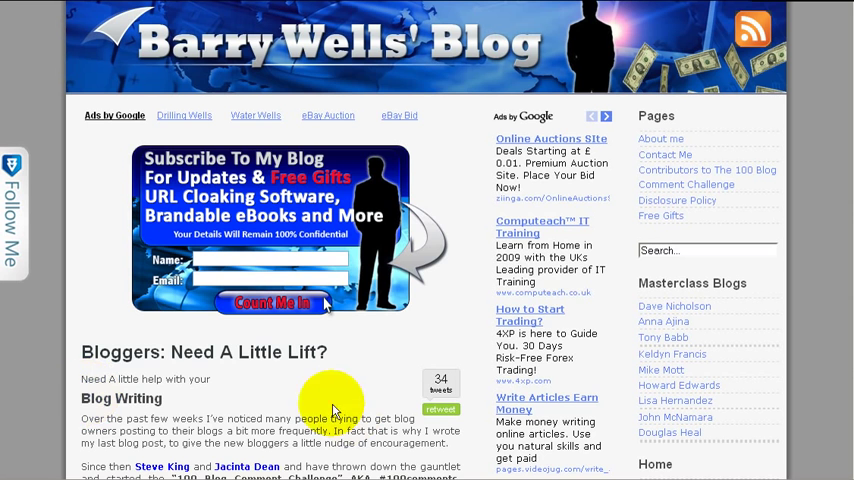
mouse_move(355, 360)
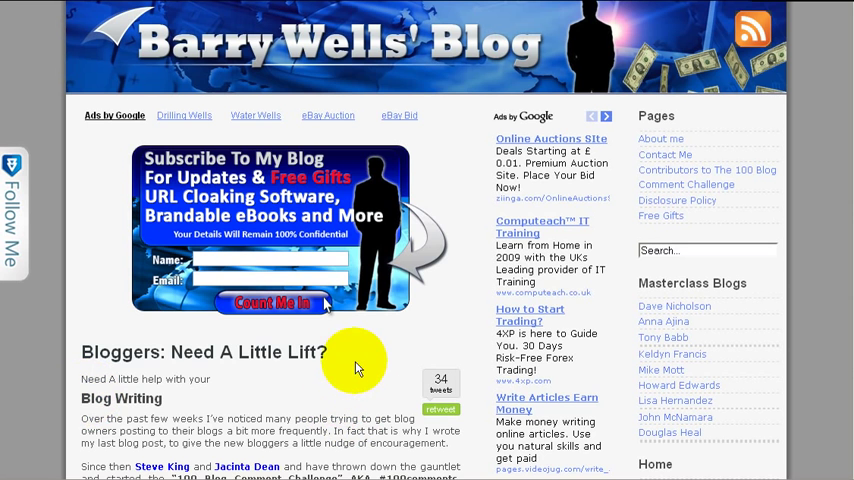
- Scroll the blog front page to the post's 100 Blog Comment Challenge introduction
scroll("down", 3)
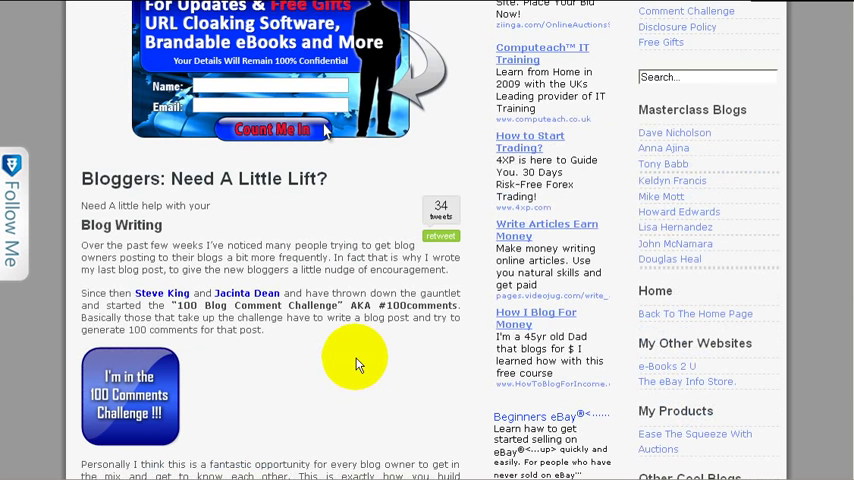
mouse_move(350, 372)
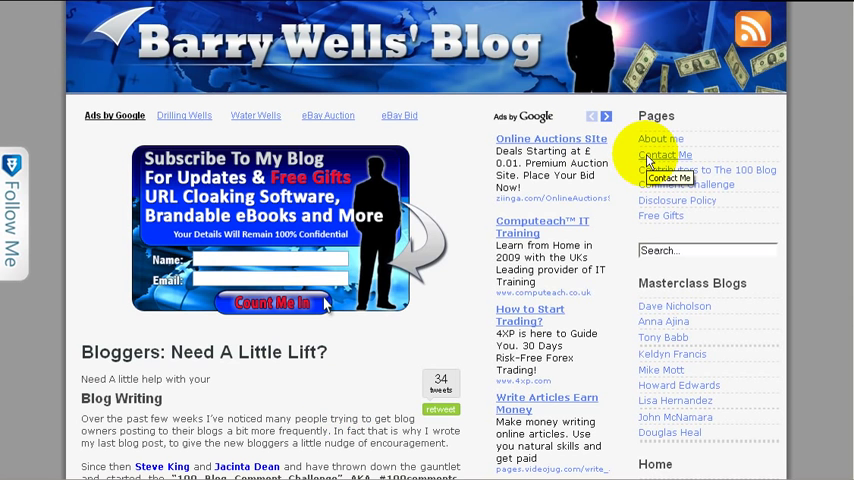
scroll("down", 3)
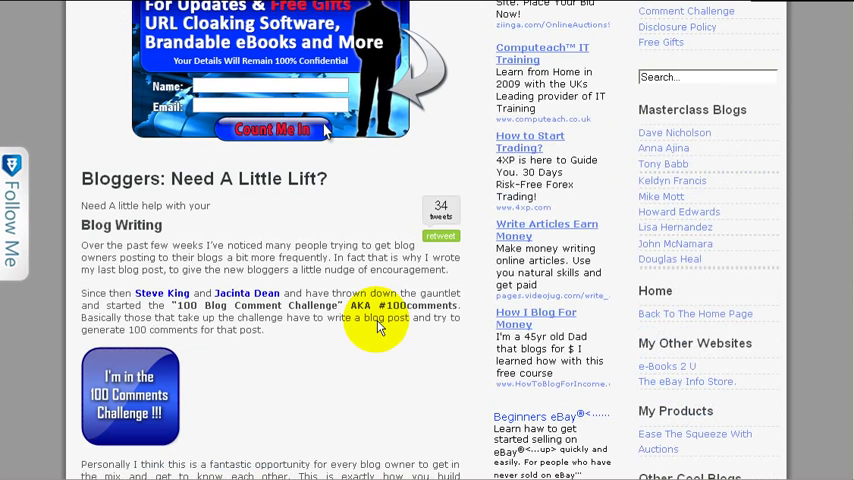
scroll("down", 3)
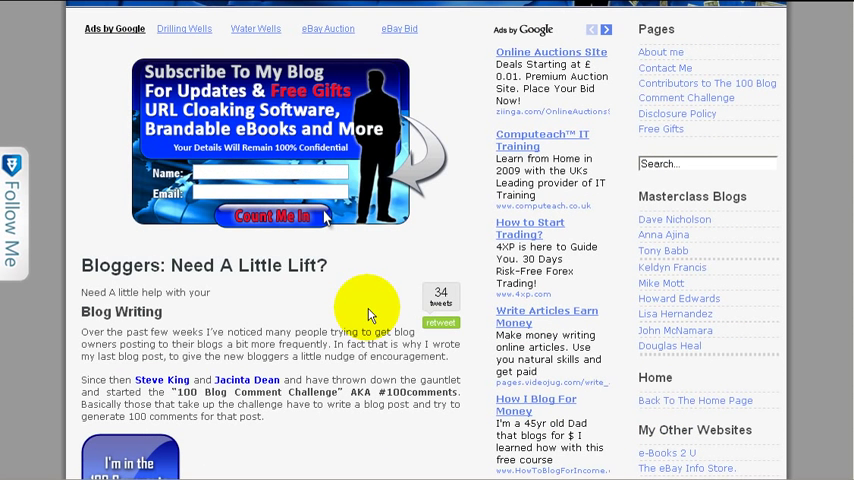
mouse_move(357, 300)
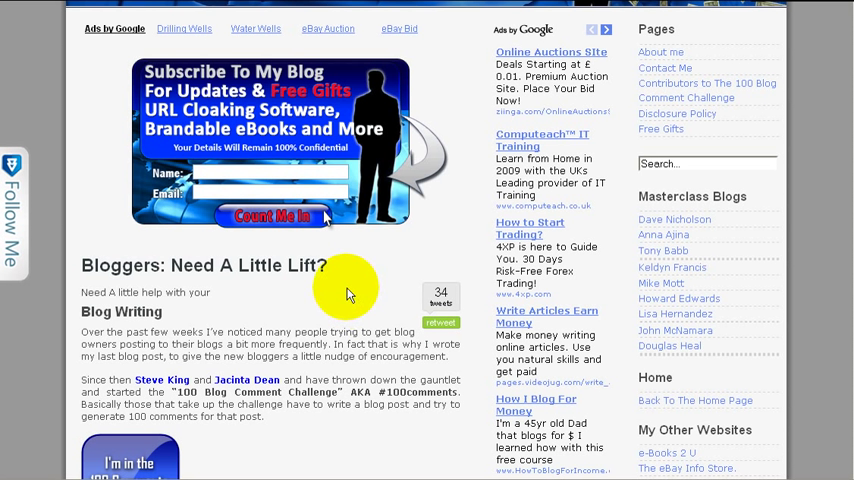
mouse_move(397, 322)
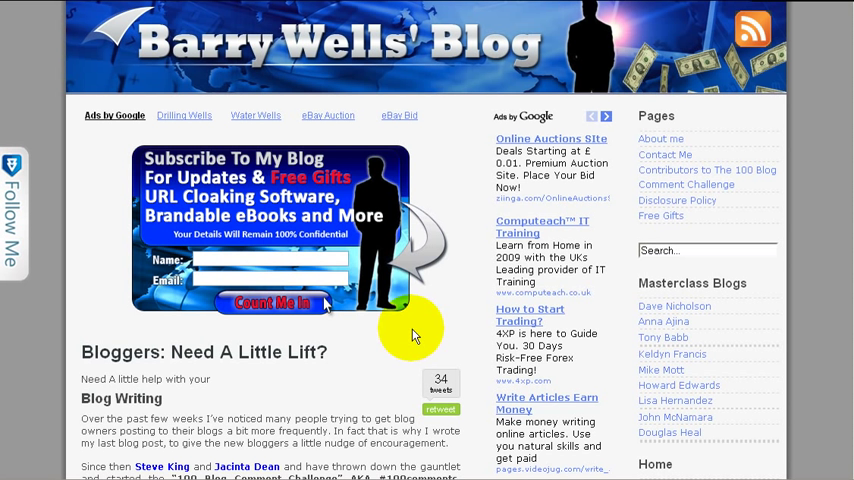
mouse_move(437, 322)
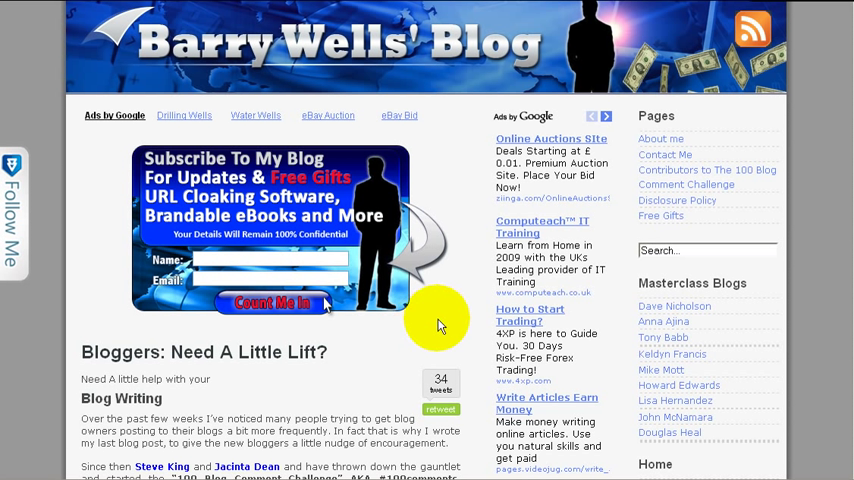